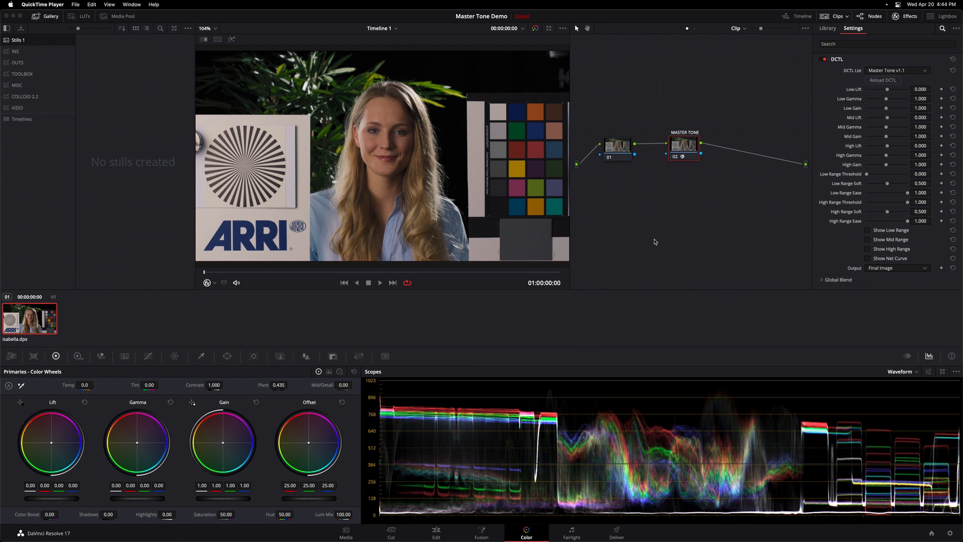
Show the Resolve FX Library listing the DCTL effect, nudge the primary wheels and reset them to neutral.
{"action": "left_click", "coordinate": [827, 28]}
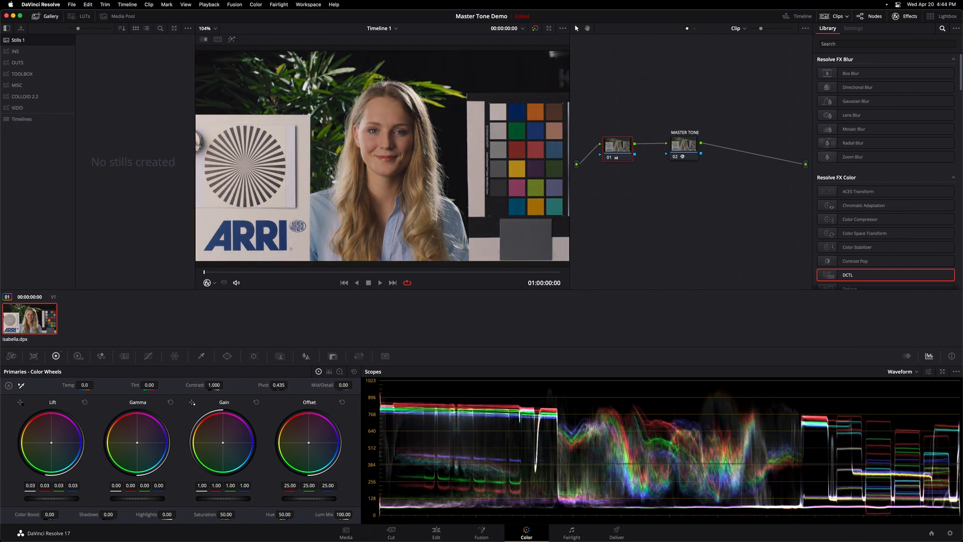
{"action": "left_click_drag", "start_coordinate": [53, 442], "coordinate": [55, 439]}
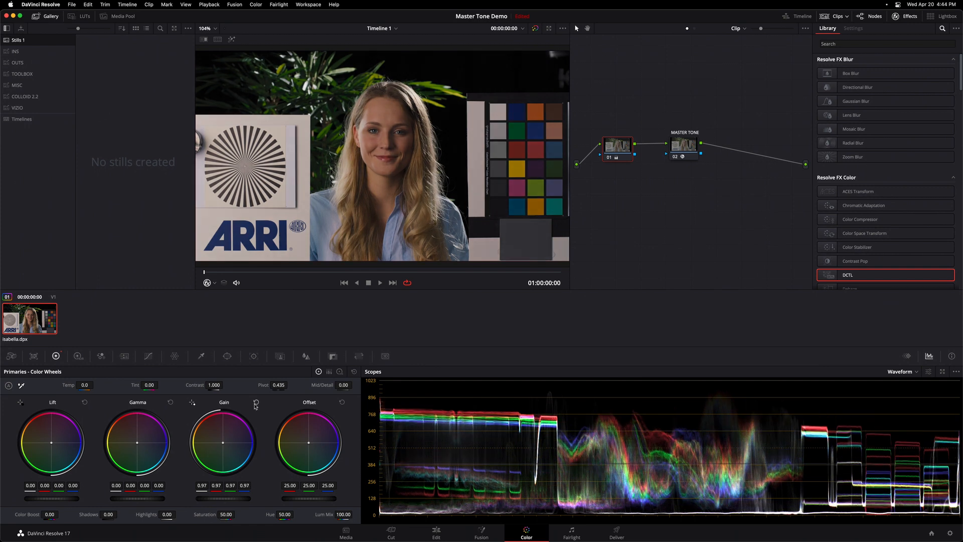
{"action": "left_click", "coordinate": [256, 402]}
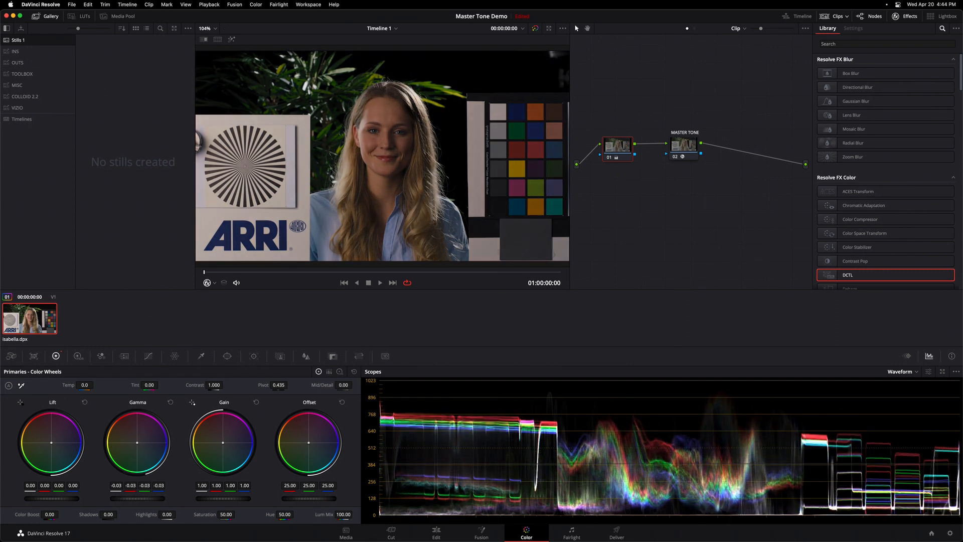
{"action": "left_click_drag", "start_coordinate": [138, 442], "coordinate": [138, 440]}
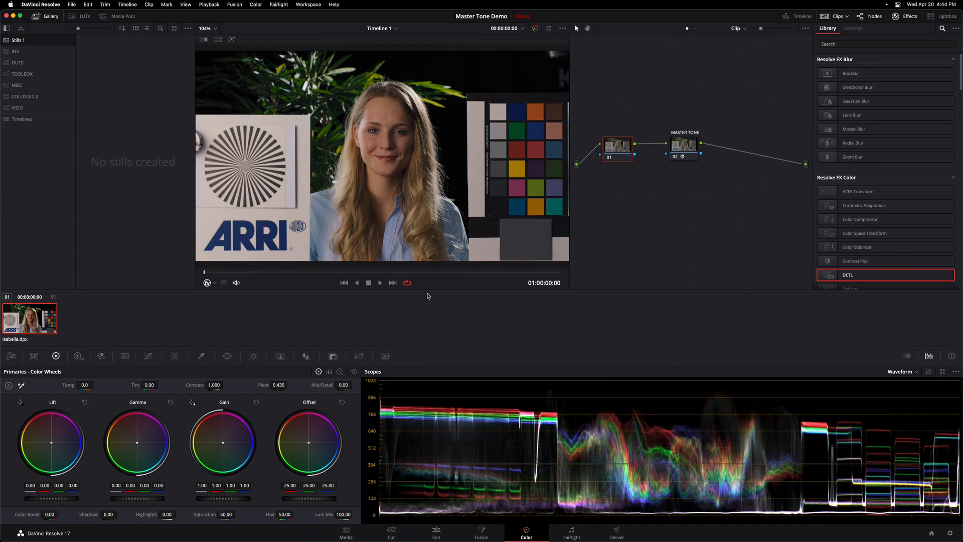
Show the Master Tone v1.1 DCTL sliders in the OpenFX Settings panel, all at defaults.
{"action": "left_click", "coordinate": [852, 28]}
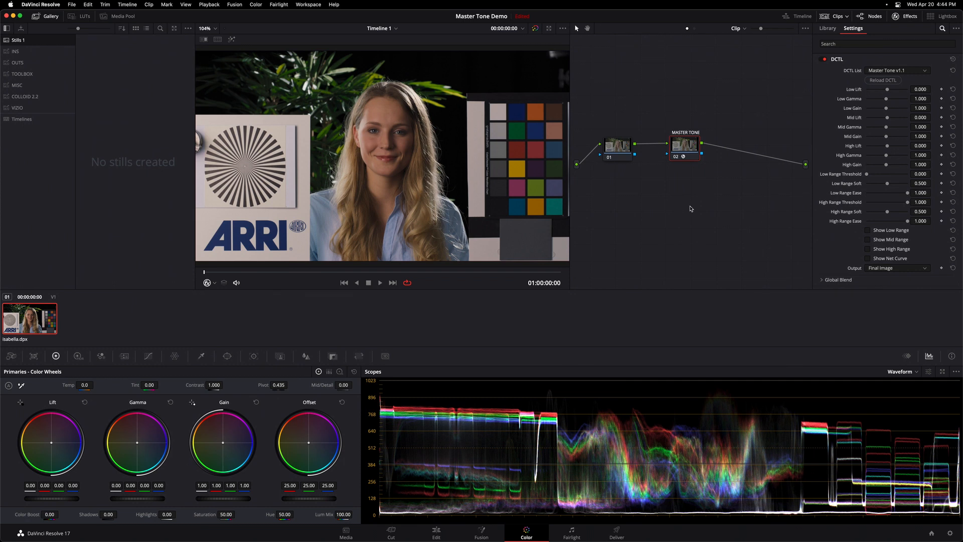
{"action": "mouse_move", "coordinate": [900, 58]}
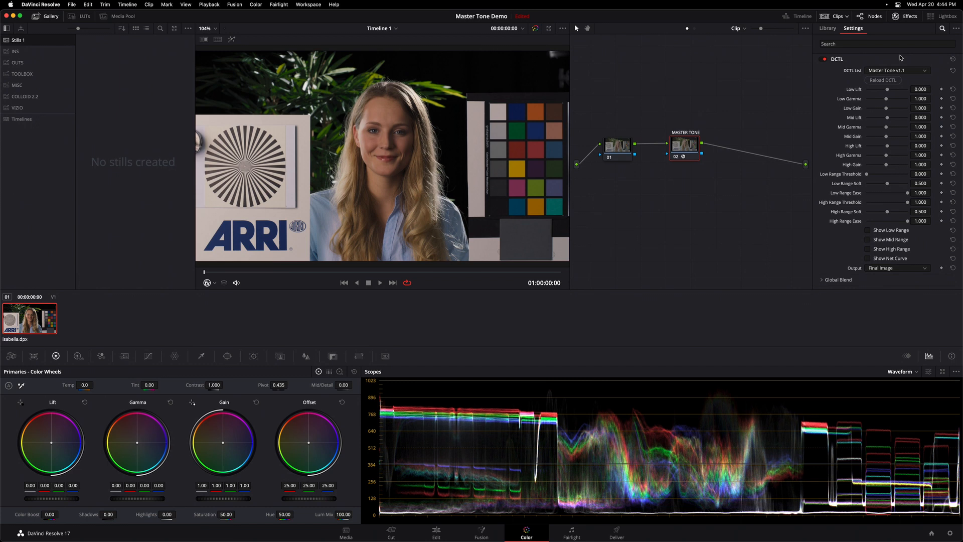
{"action": "mouse_move", "coordinate": [889, 91]}
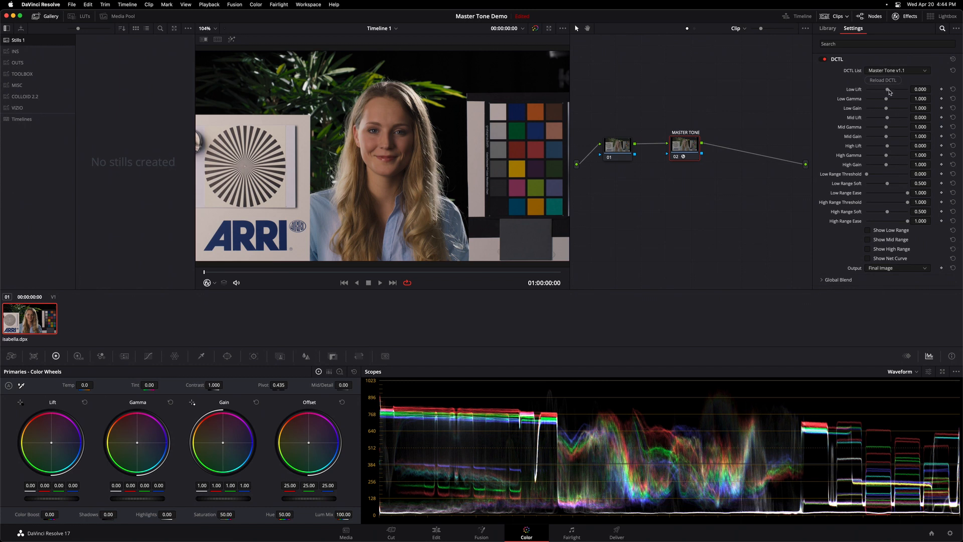
{"action": "mouse_move", "coordinate": [889, 106]}
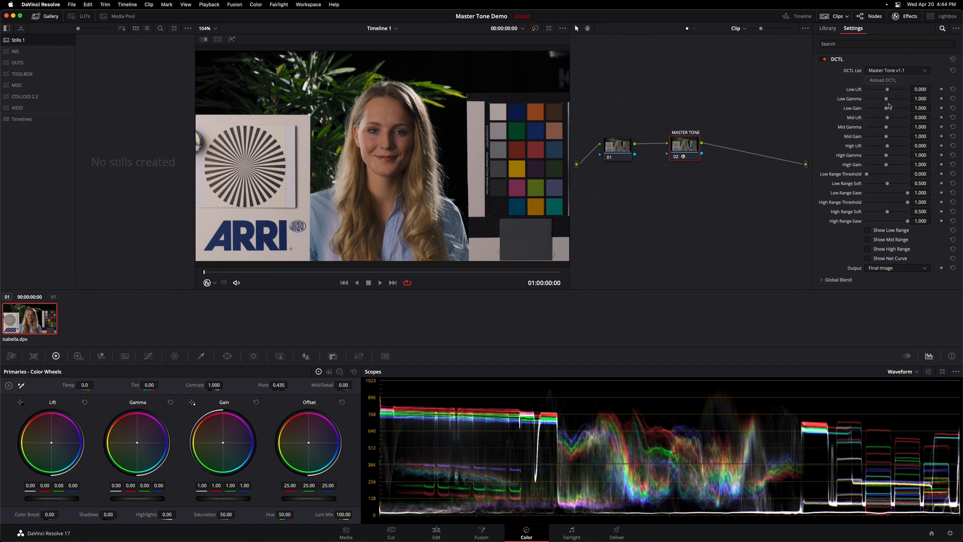
{"action": "mouse_move", "coordinate": [853, 106]}
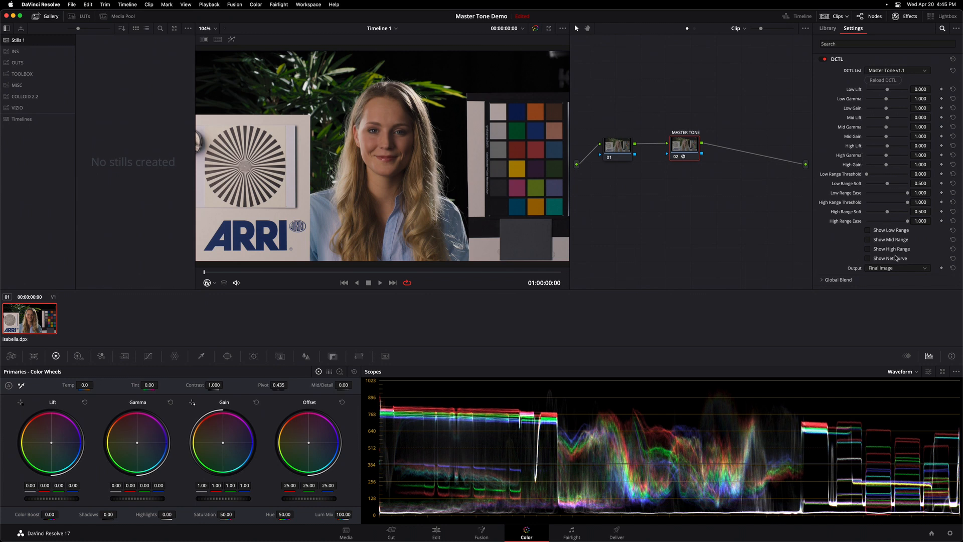
Show the net tone curve over the image and raise Low Gamma to 1.181.
{"action": "left_click", "coordinate": [867, 258]}
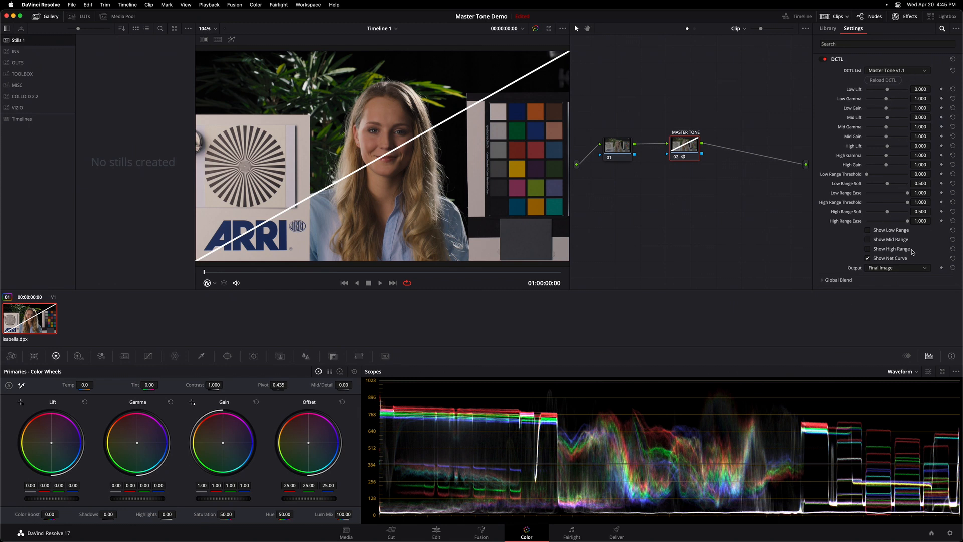
{"action": "mouse_move", "coordinate": [901, 259]}
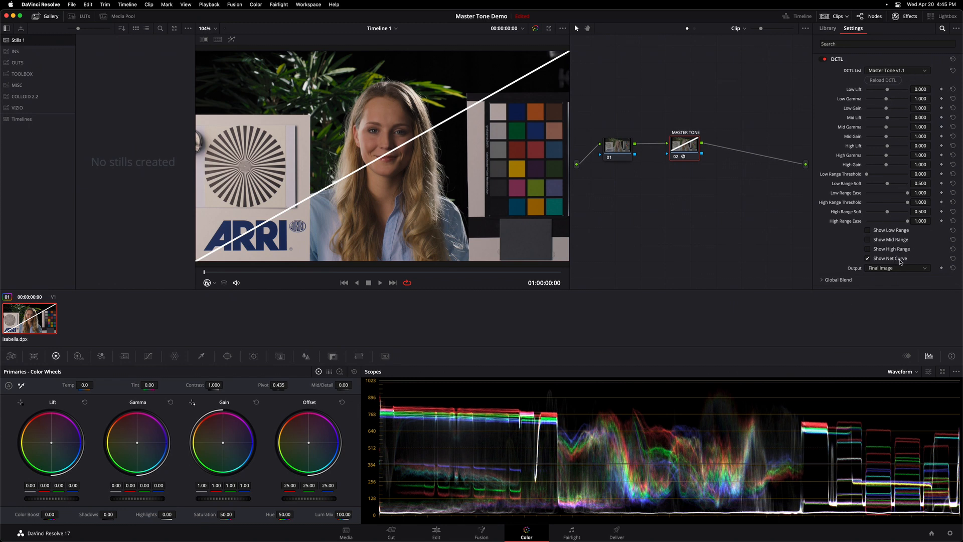
{"action": "left_click_drag", "start_coordinate": [887, 99], "coordinate": [888, 99]}
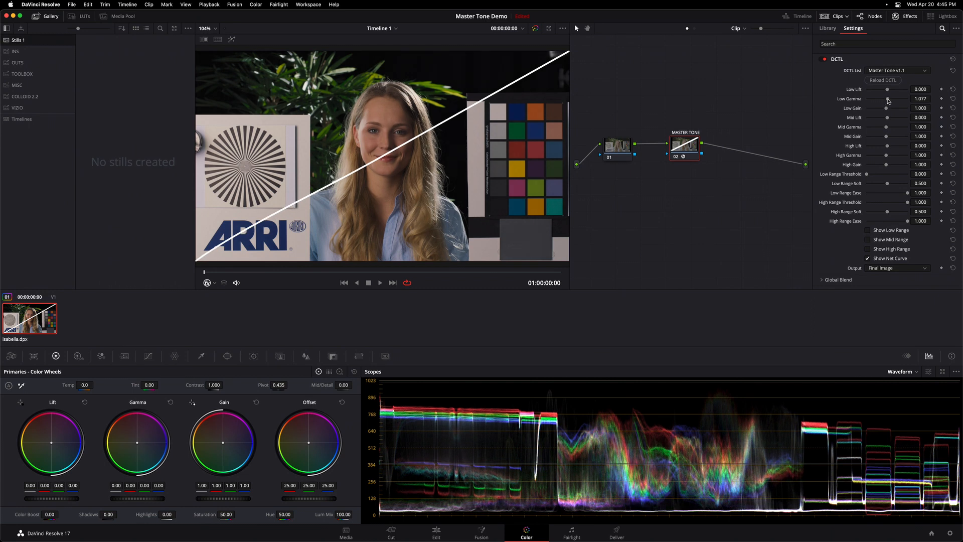
{"action": "left_click_drag", "start_coordinate": [886, 98], "coordinate": [897, 99]}
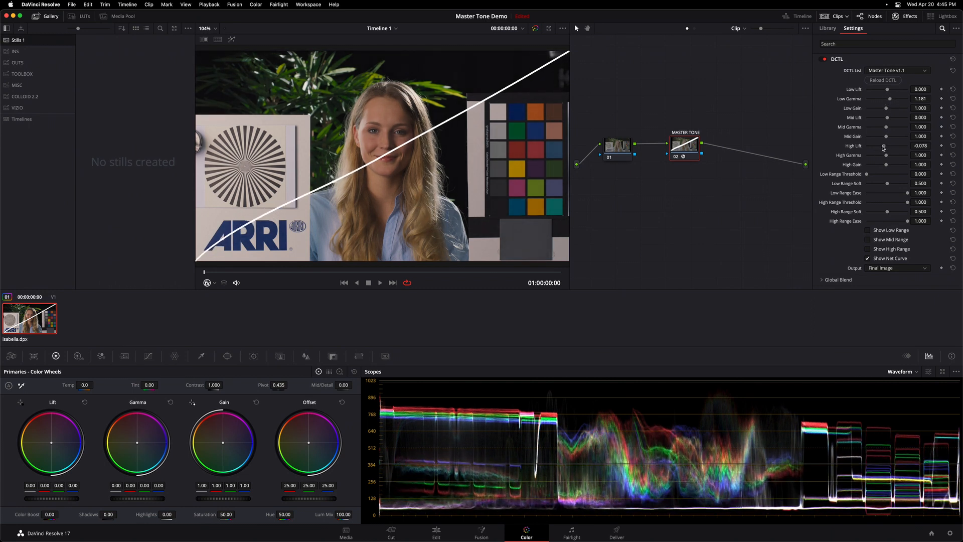
Pull High Lift down to -0.298 and settle Mid Gamma at 0.989.
{"action": "left_click_drag", "start_coordinate": [888, 145], "coordinate": [881, 145]}
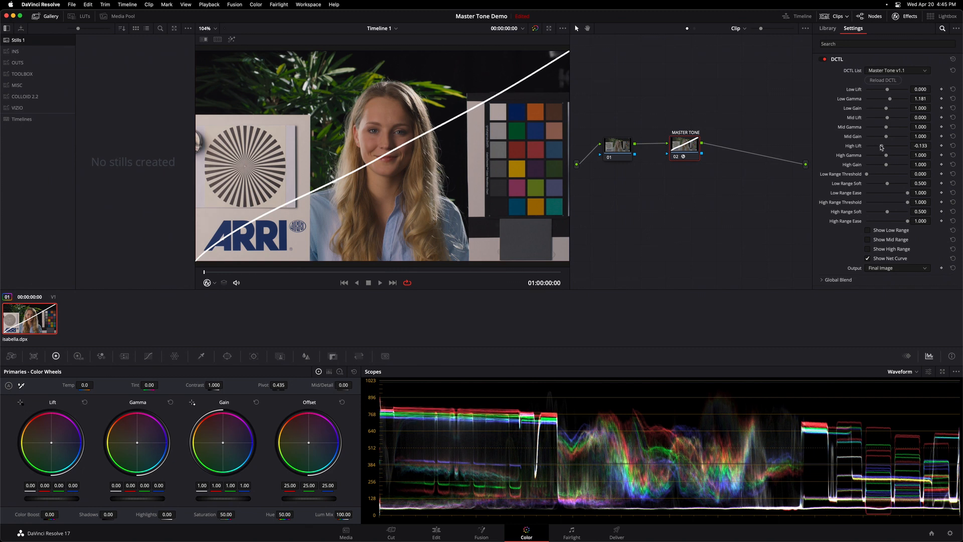
{"action": "left_click_drag", "start_coordinate": [882, 145], "coordinate": [871, 146]}
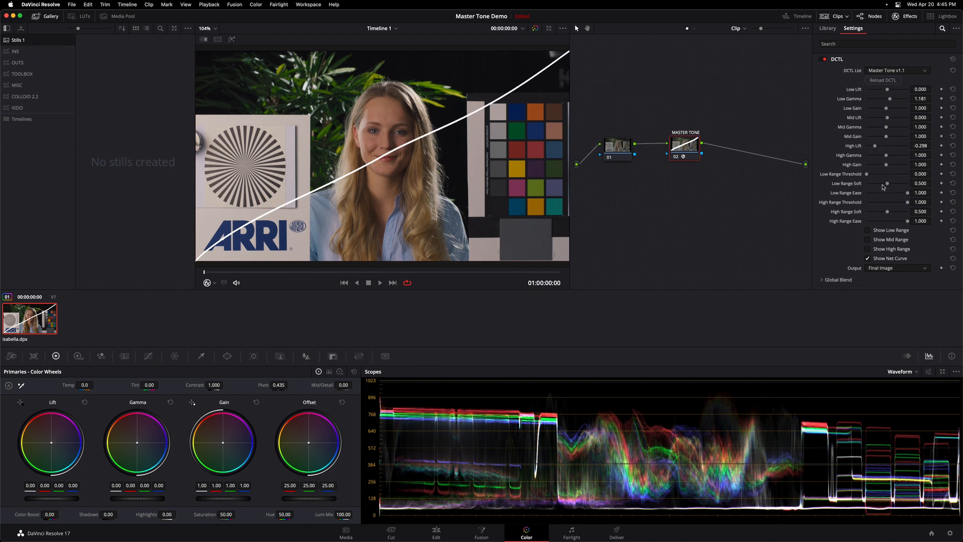
{"action": "left_click_drag", "start_coordinate": [886, 126], "coordinate": [890, 127]}
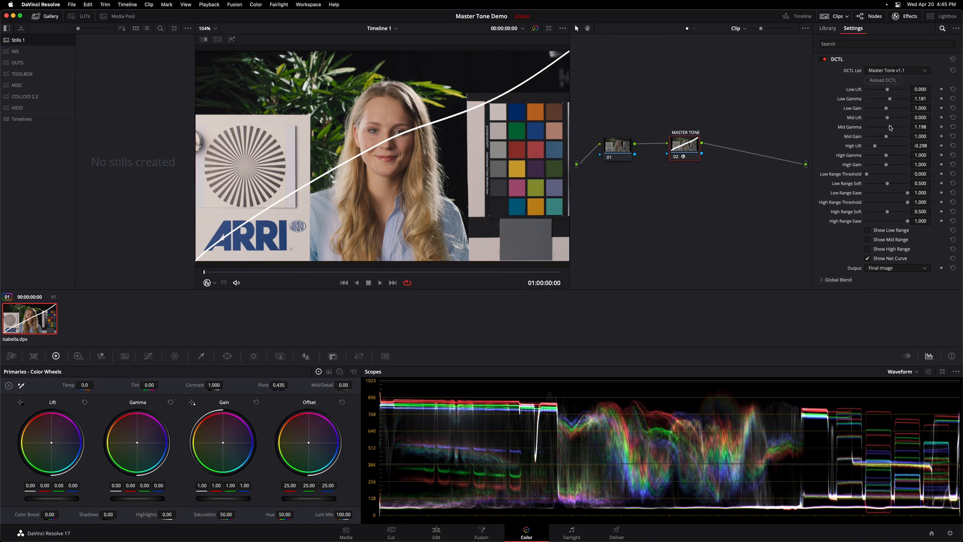
{"action": "left_click_drag", "start_coordinate": [890, 127], "coordinate": [878, 126]}
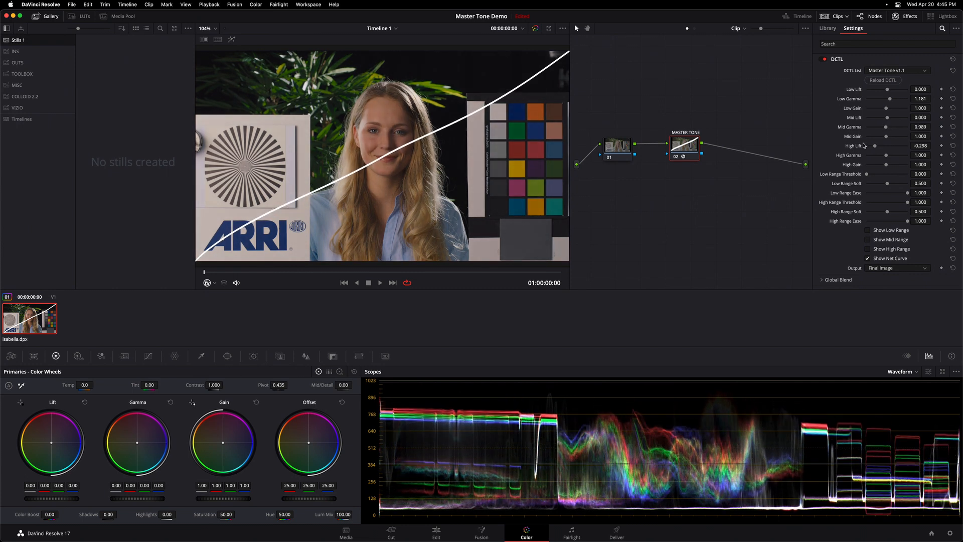
{"action": "mouse_move", "coordinate": [728, 129]}
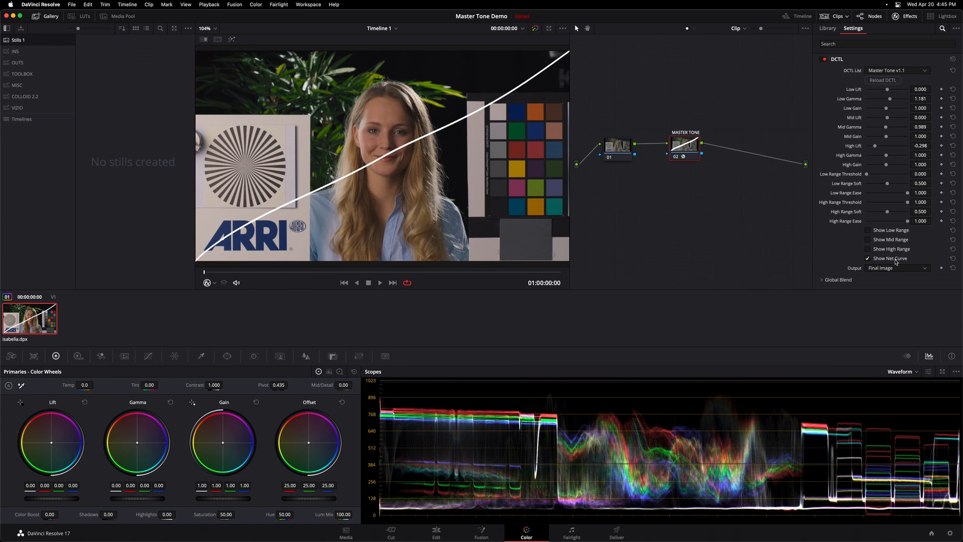
{"action": "left_click", "coordinate": [866, 257]}
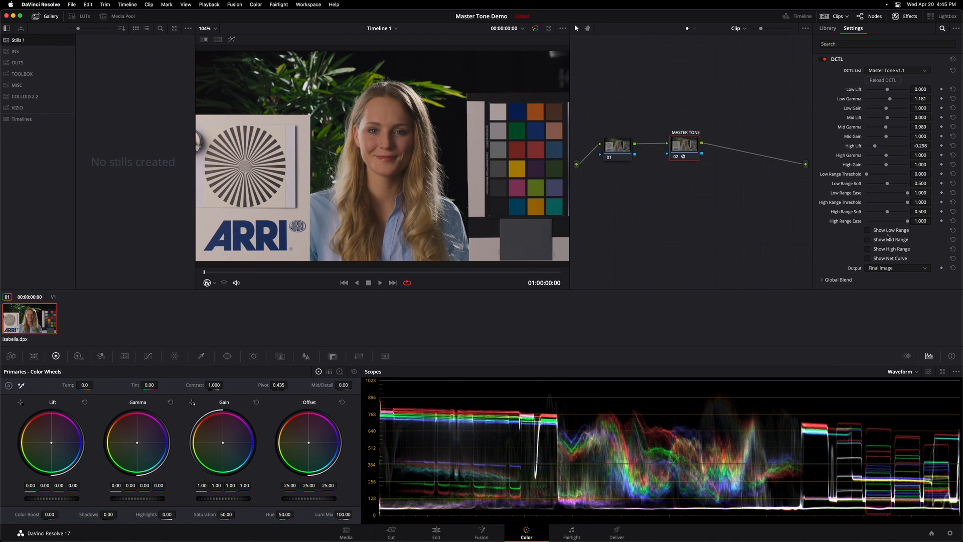
{"action": "left_click", "coordinate": [867, 239]}
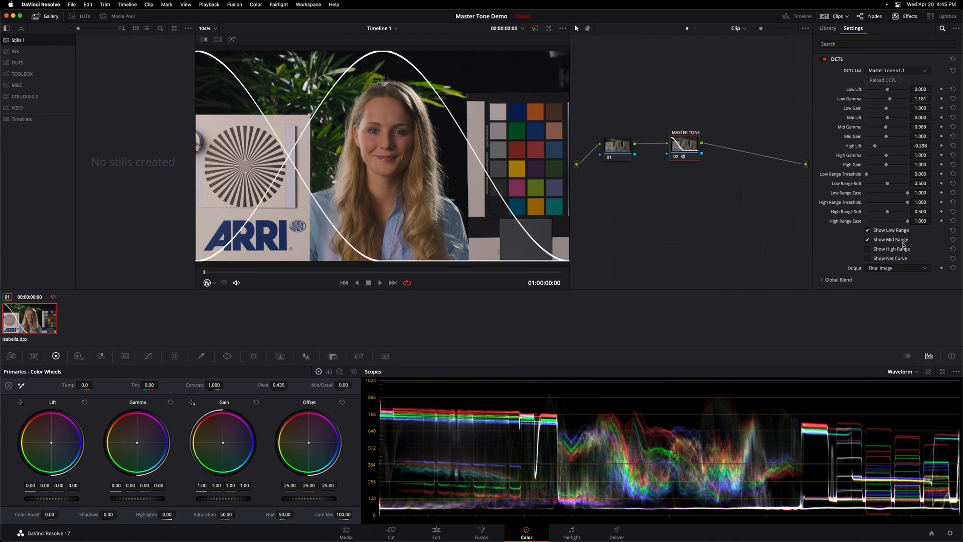
{"action": "left_click", "coordinate": [867, 249]}
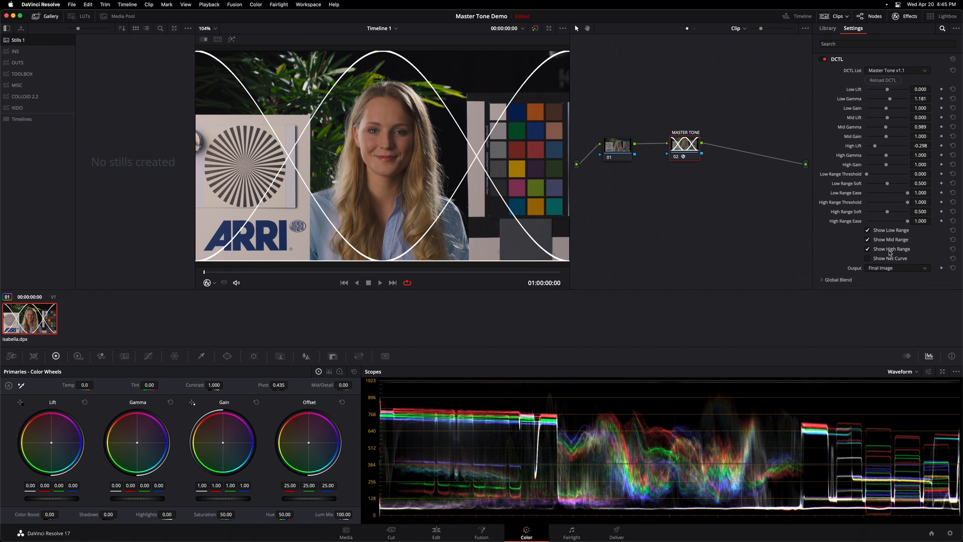
{"action": "mouse_move", "coordinate": [193, 58]}
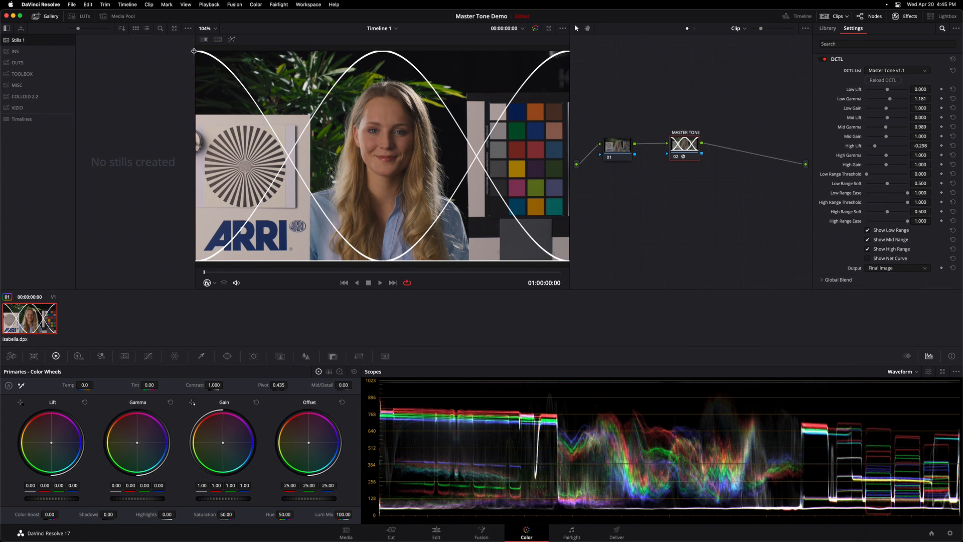
{"action": "mouse_move", "coordinate": [223, 239]}
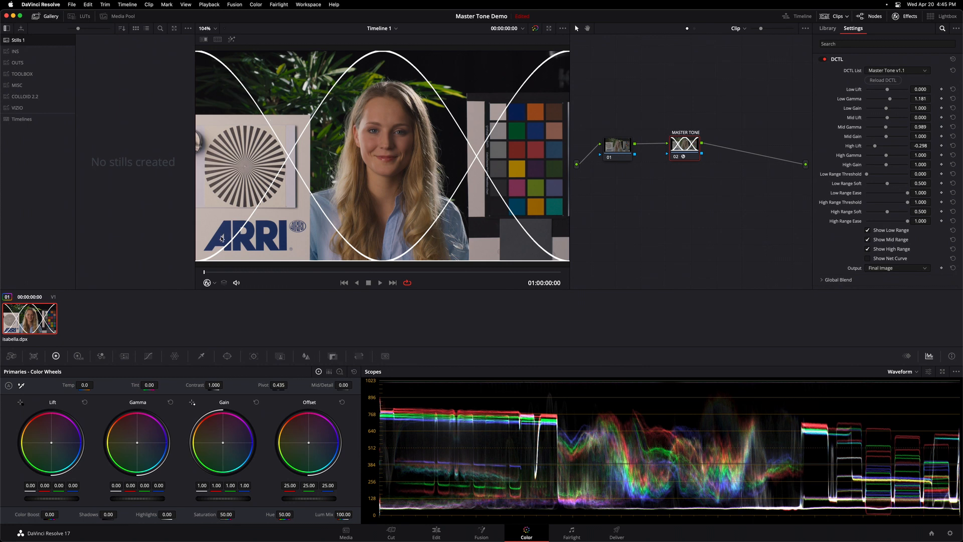
{"action": "mouse_move", "coordinate": [216, 64]}
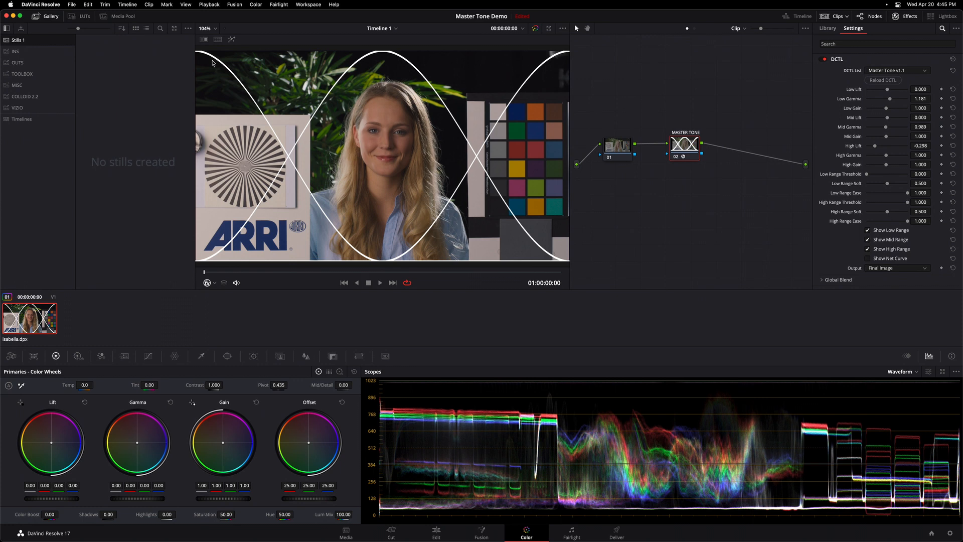
{"action": "mouse_move", "coordinate": [198, 54]}
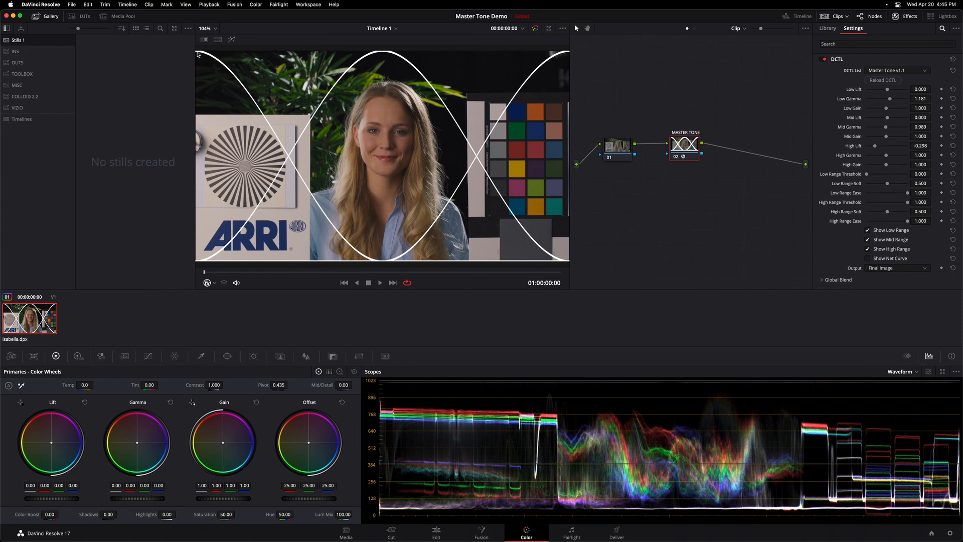
{"action": "mouse_move", "coordinate": [206, 56]}
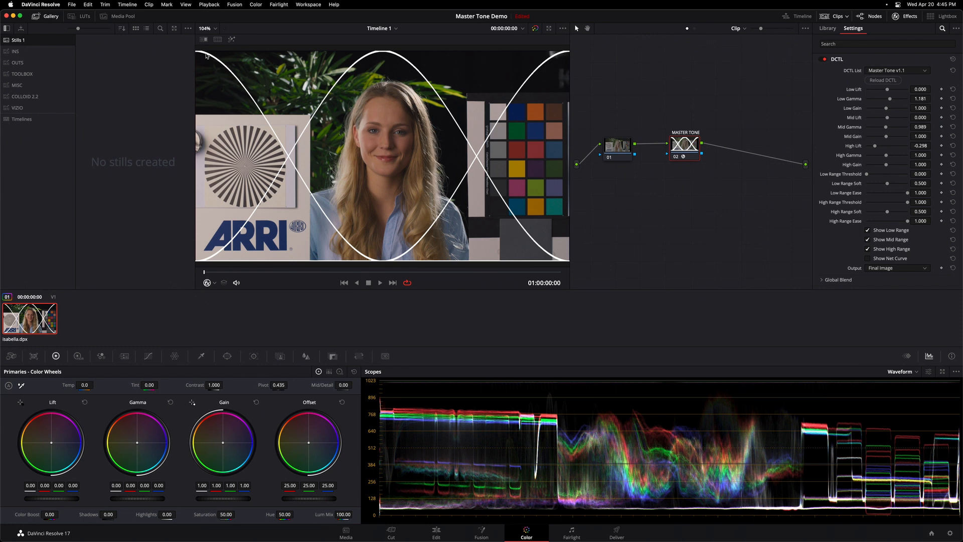
{"action": "mouse_move", "coordinate": [319, 232]}
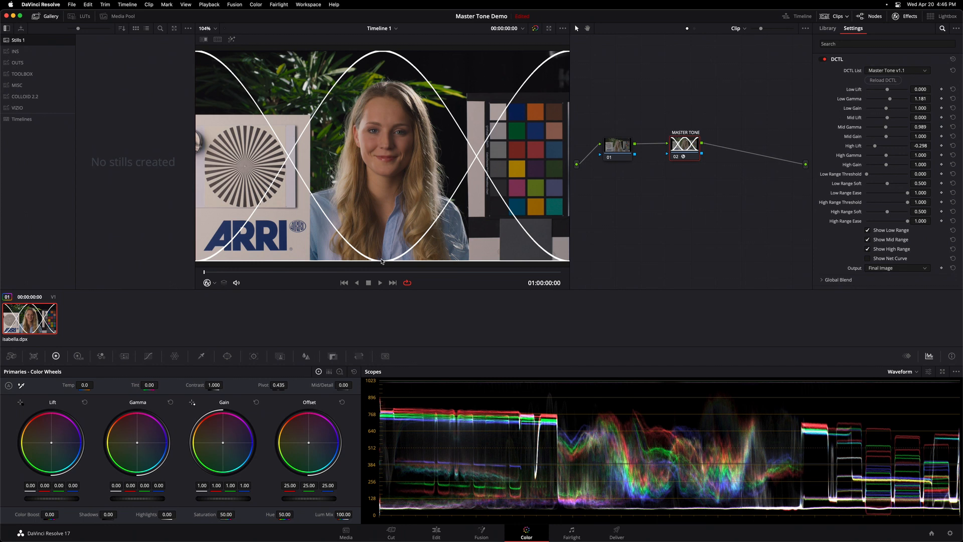
{"action": "mouse_move", "coordinate": [567, 56]}
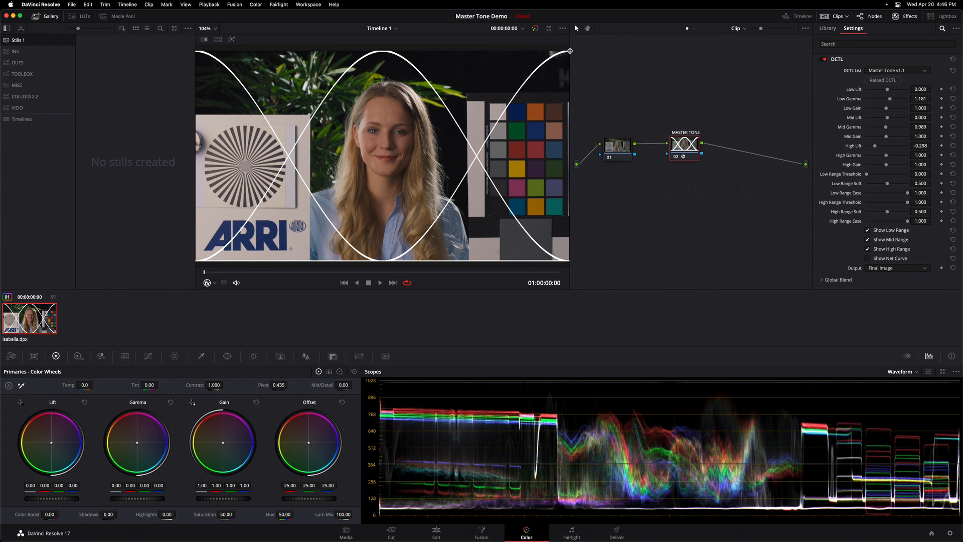
{"action": "mouse_move", "coordinate": [545, 72]}
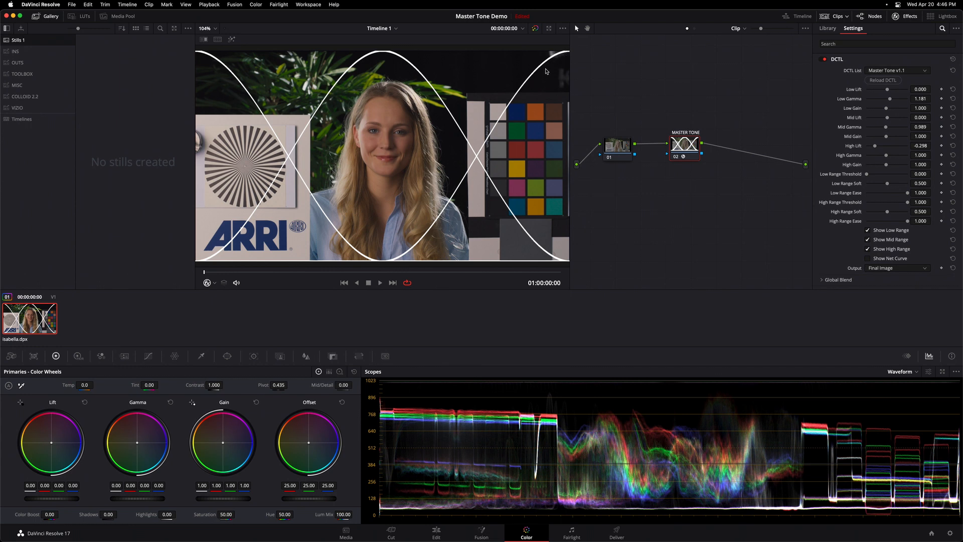
{"action": "mouse_move", "coordinate": [415, 233]}
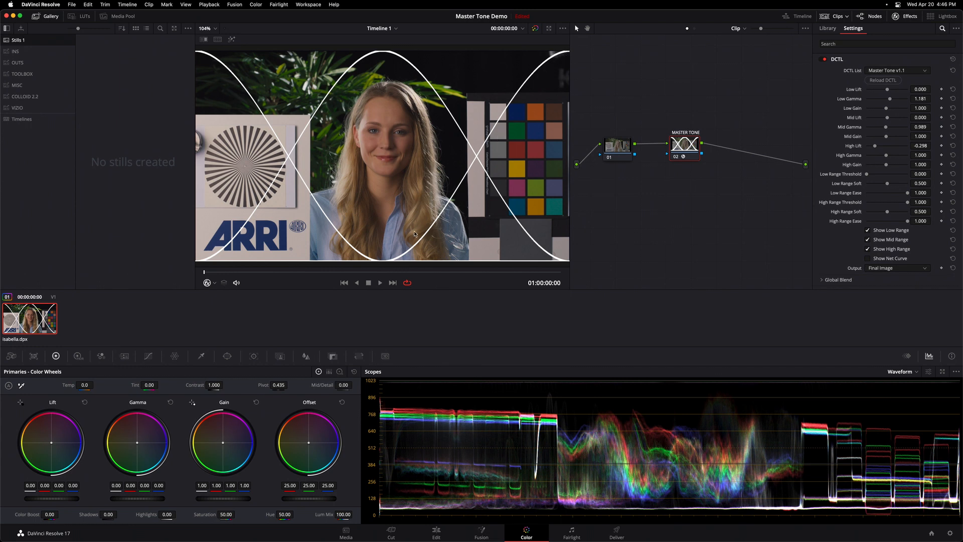
{"action": "mouse_move", "coordinate": [399, 261]}
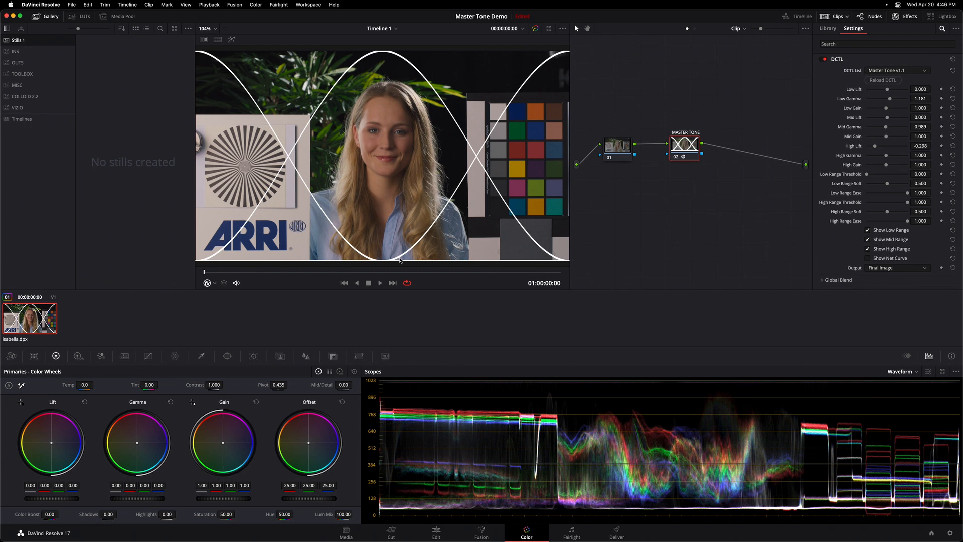
{"action": "mouse_move", "coordinate": [473, 225]}
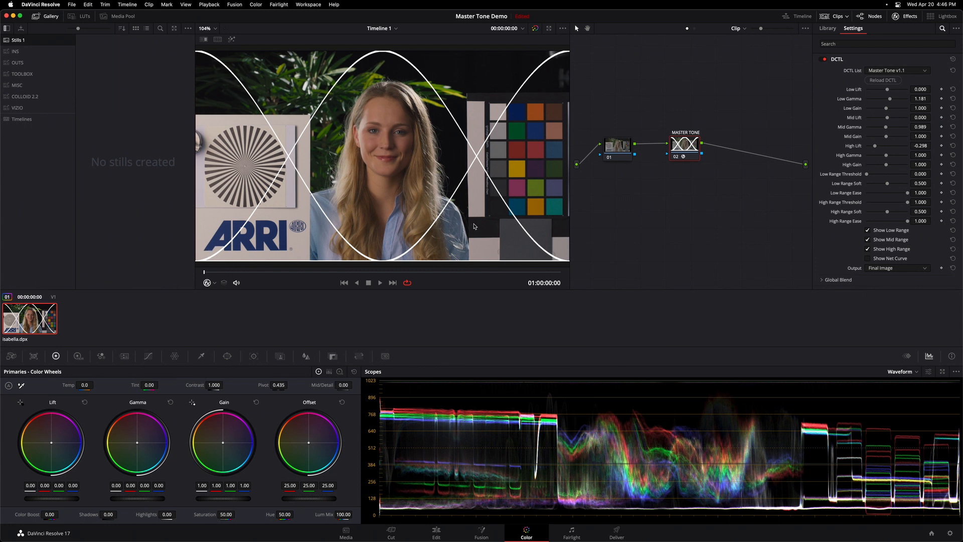
{"action": "mouse_move", "coordinate": [258, 86]}
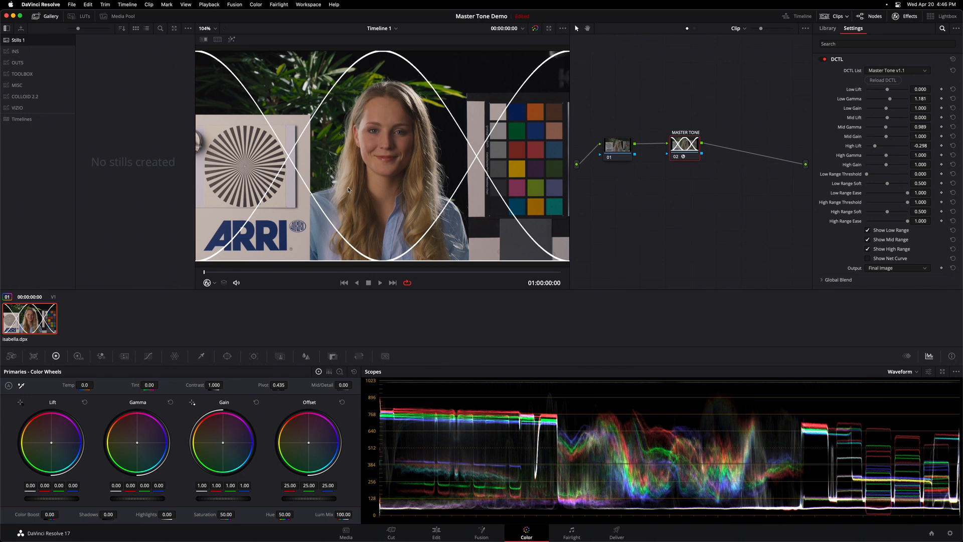
{"action": "mouse_move", "coordinate": [246, 133]}
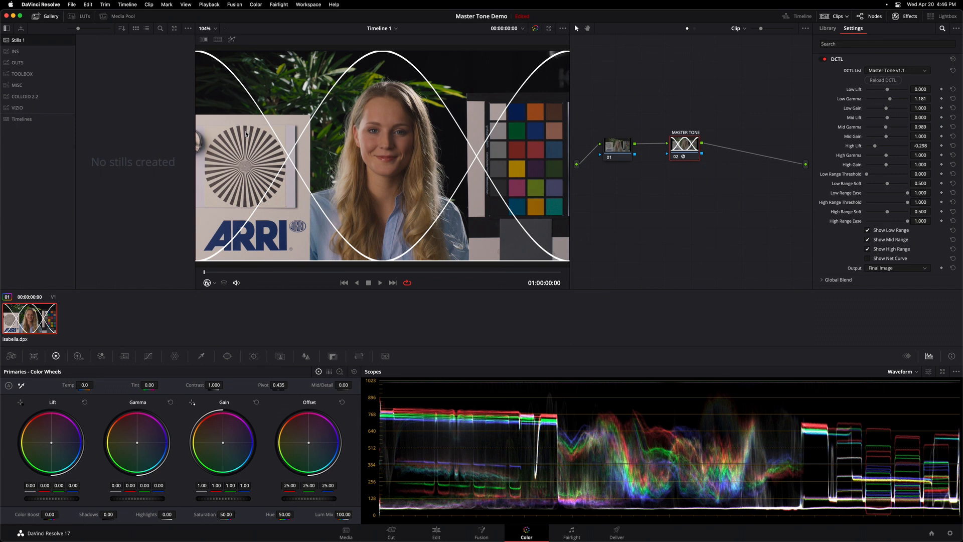
{"action": "mouse_move", "coordinate": [893, 91]}
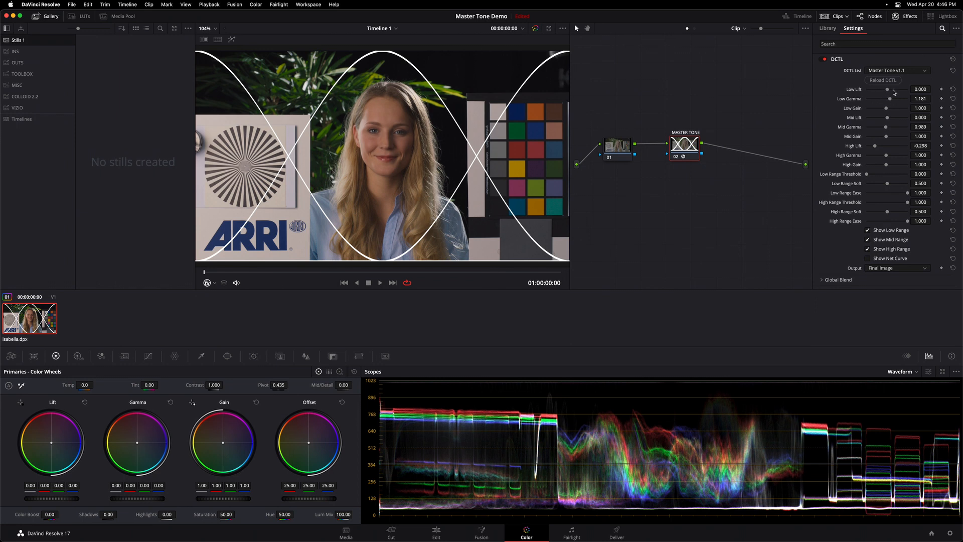
{"action": "mouse_move", "coordinate": [233, 122]}
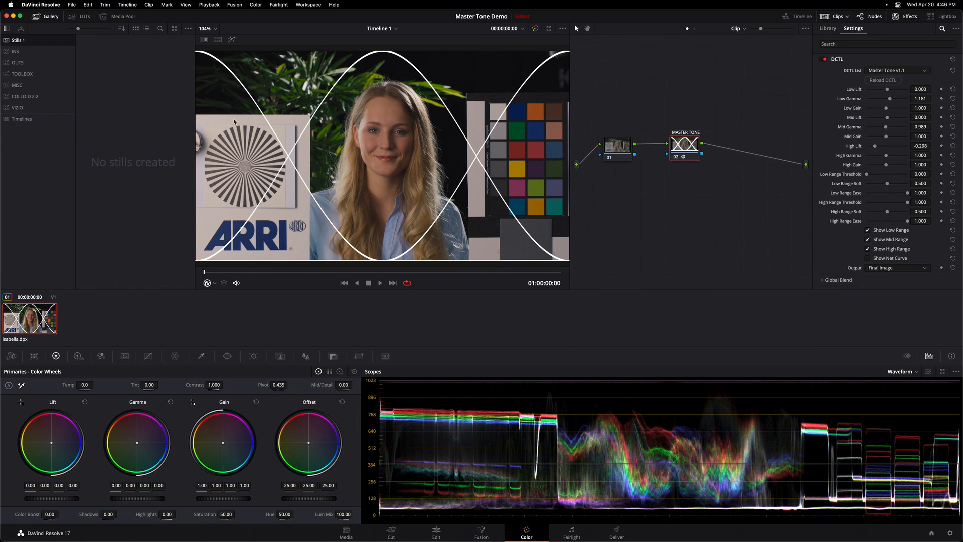
{"action": "mouse_move", "coordinate": [320, 176]}
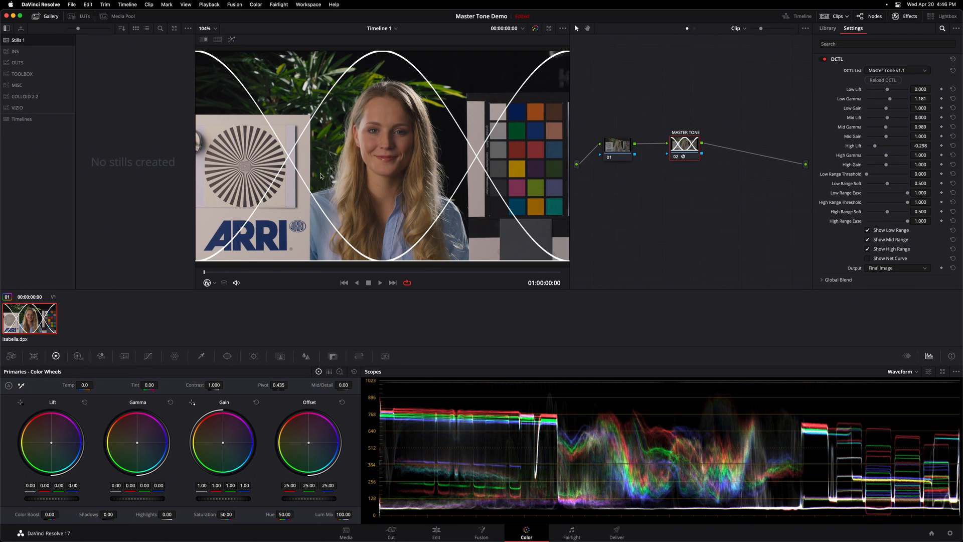
{"action": "mouse_move", "coordinate": [866, 176]}
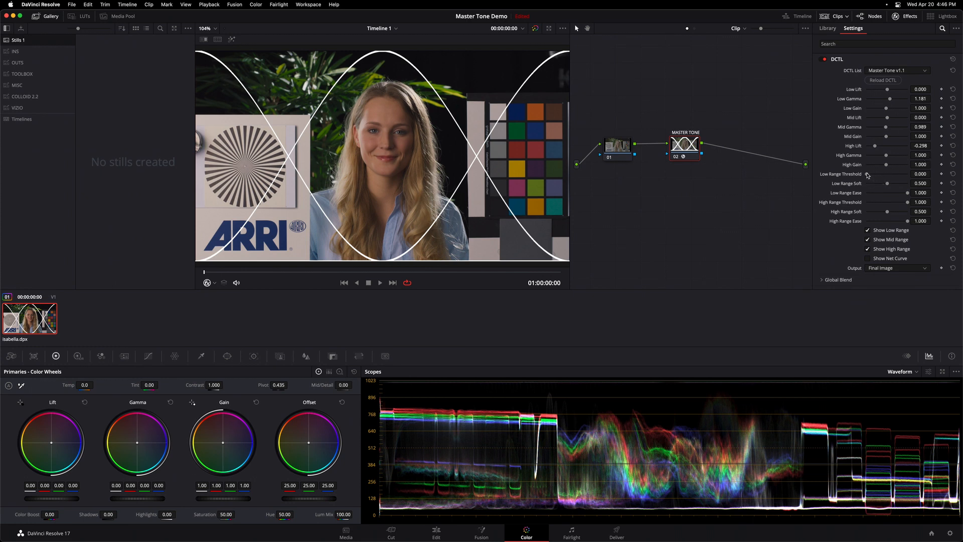
Drag Low Range Threshold up from 0.000 to 0.184, shifting the shadow range curve.
{"action": "left_click_drag", "start_coordinate": [868, 173], "coordinate": [872, 173]}
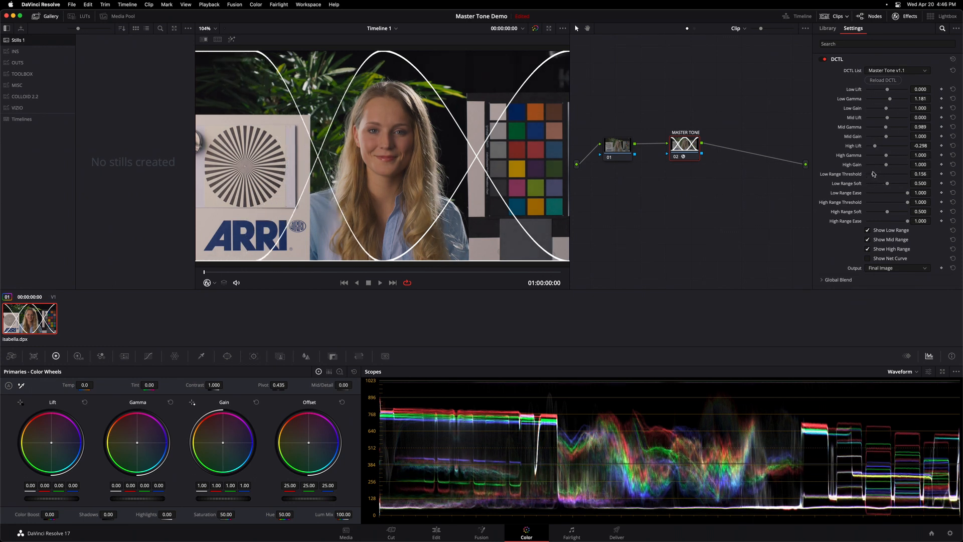
{"action": "left_click_drag", "start_coordinate": [870, 173], "coordinate": [885, 173]}
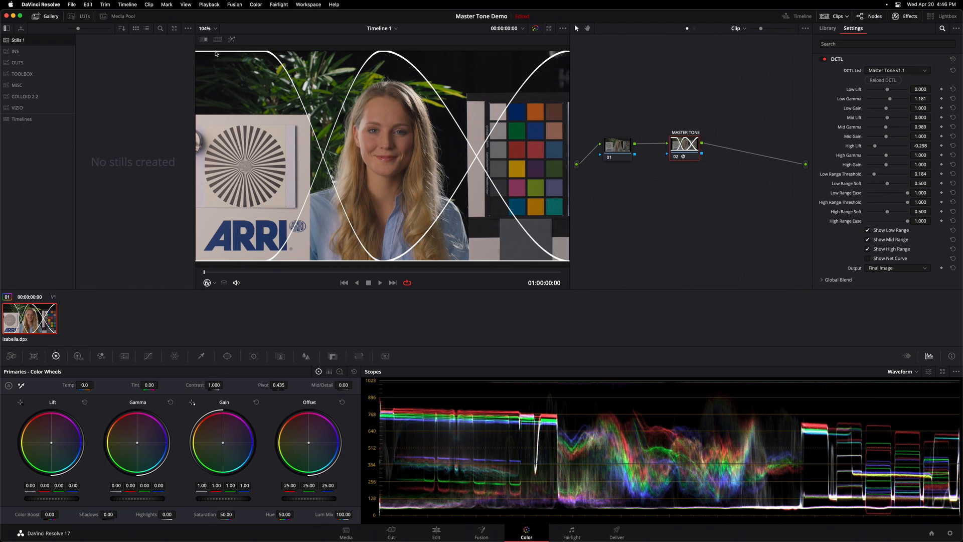
{"action": "mouse_move", "coordinate": [389, 255]}
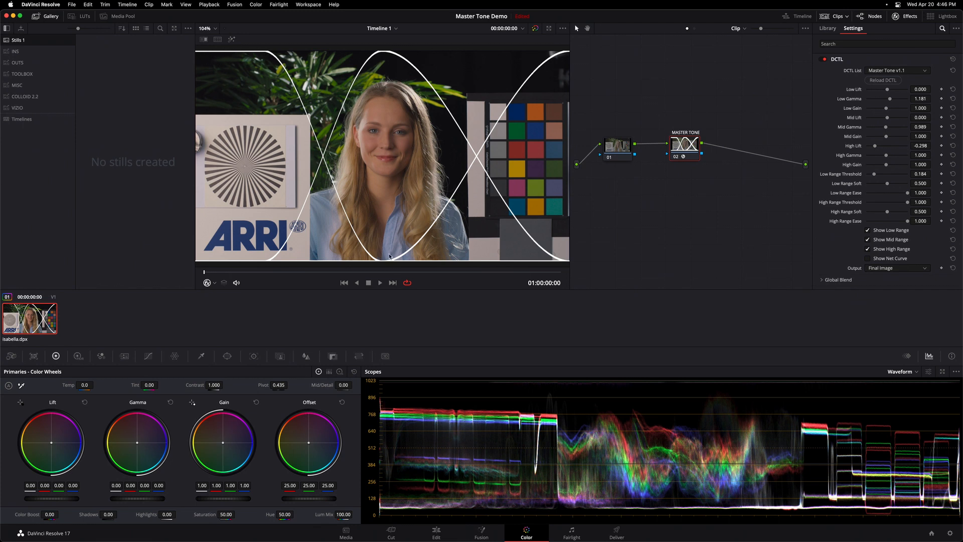
{"action": "mouse_move", "coordinate": [390, 241]}
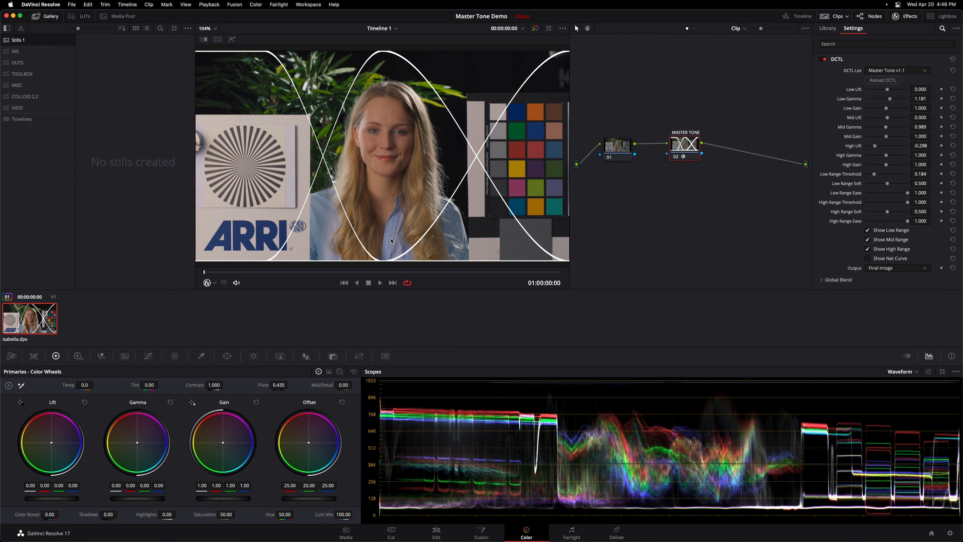
{"action": "mouse_move", "coordinate": [906, 204]}
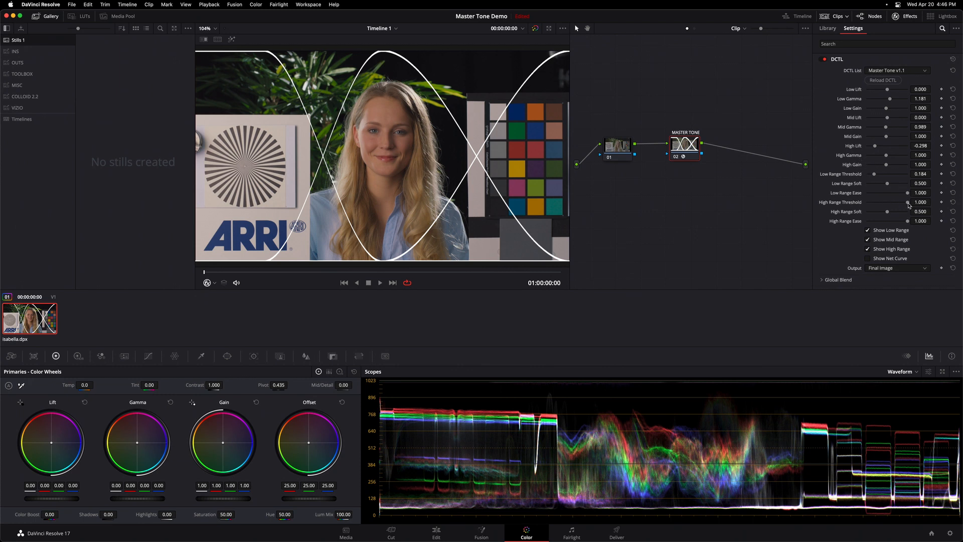
Lower the High Range Threshold below 1.000 to 0.992.
{"action": "left_click_drag", "start_coordinate": [906, 202], "coordinate": [903, 201]}
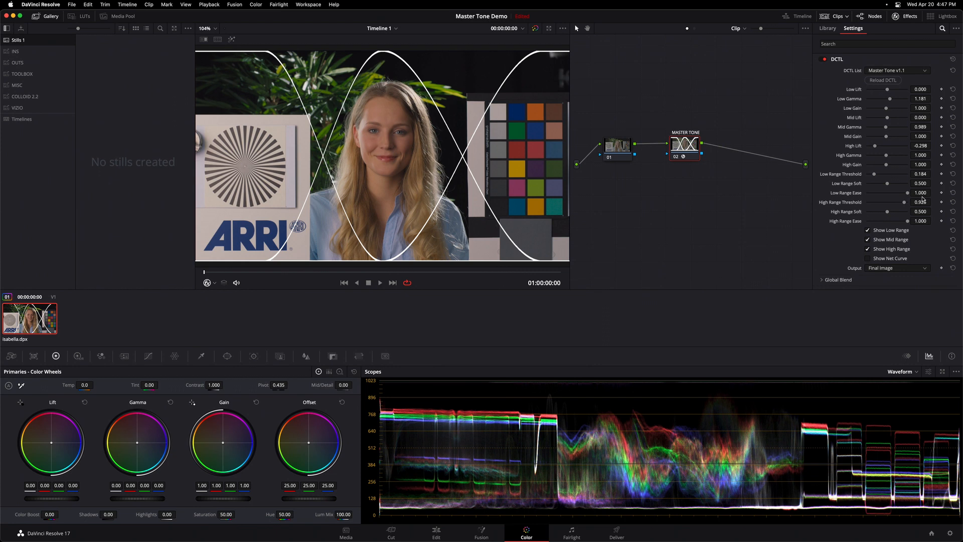
{"action": "mouse_move", "coordinate": [552, 58]}
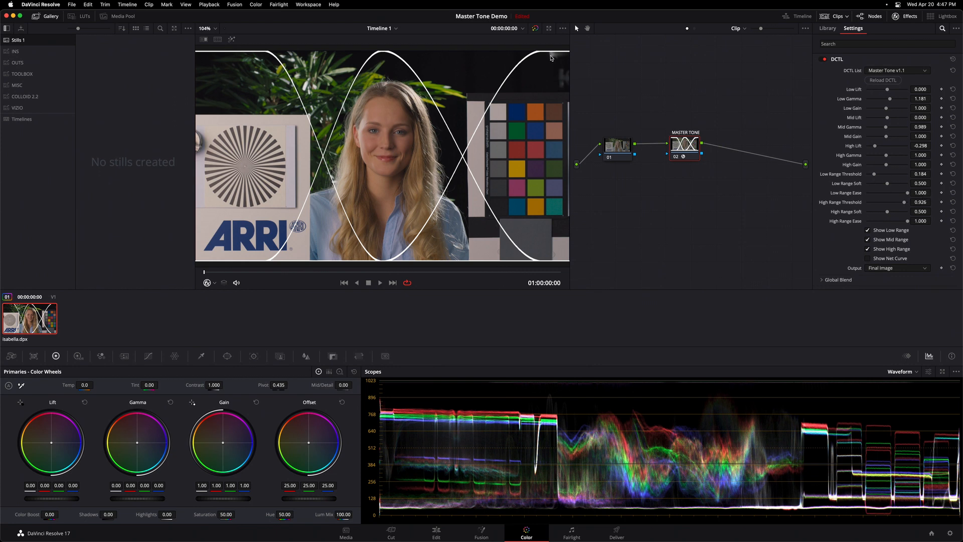
{"action": "mouse_move", "coordinate": [441, 161]}
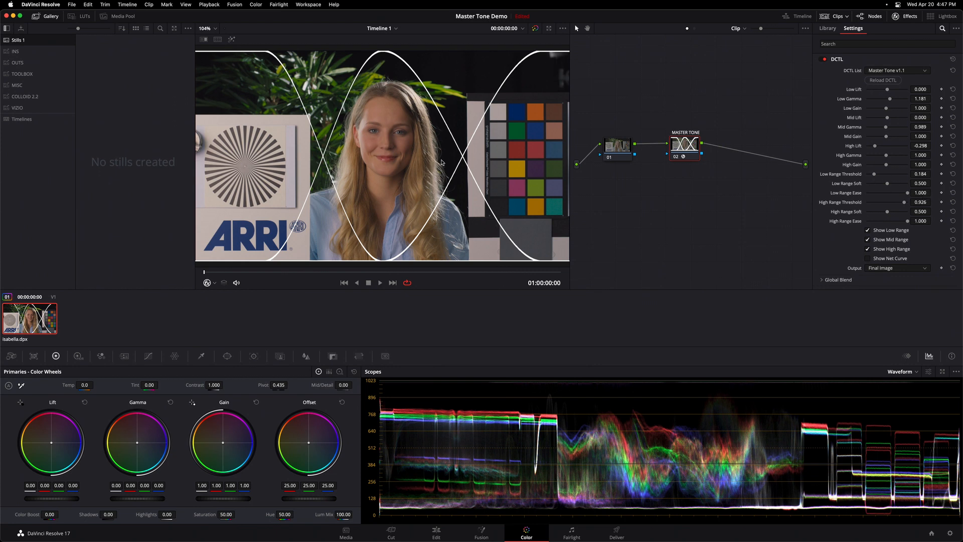
{"action": "mouse_move", "coordinate": [453, 178]}
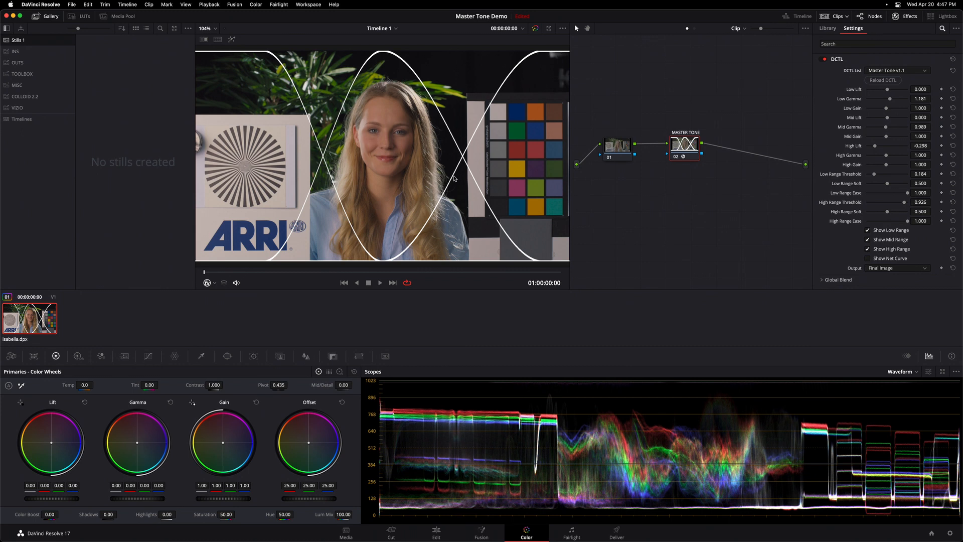
{"action": "mouse_move", "coordinate": [705, 230]}
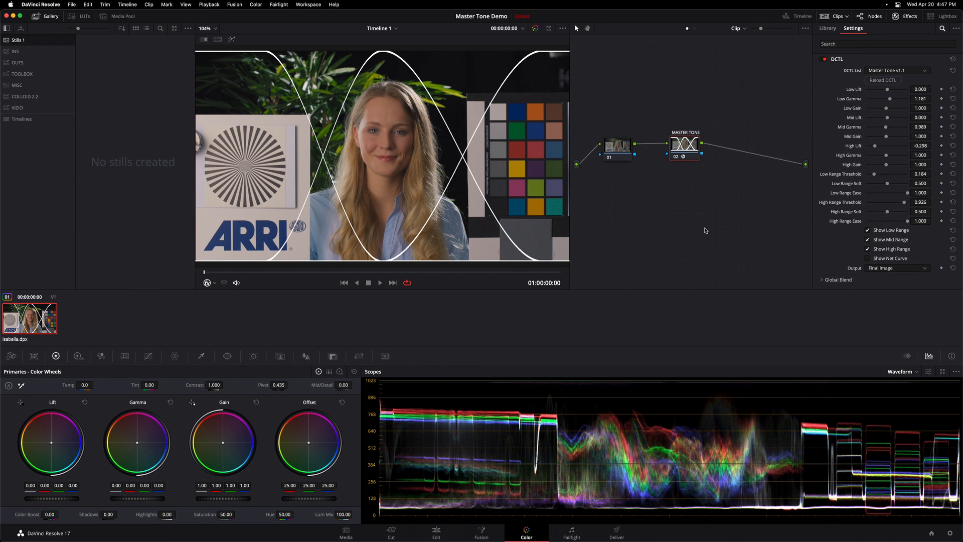
{"action": "mouse_move", "coordinate": [275, 158]}
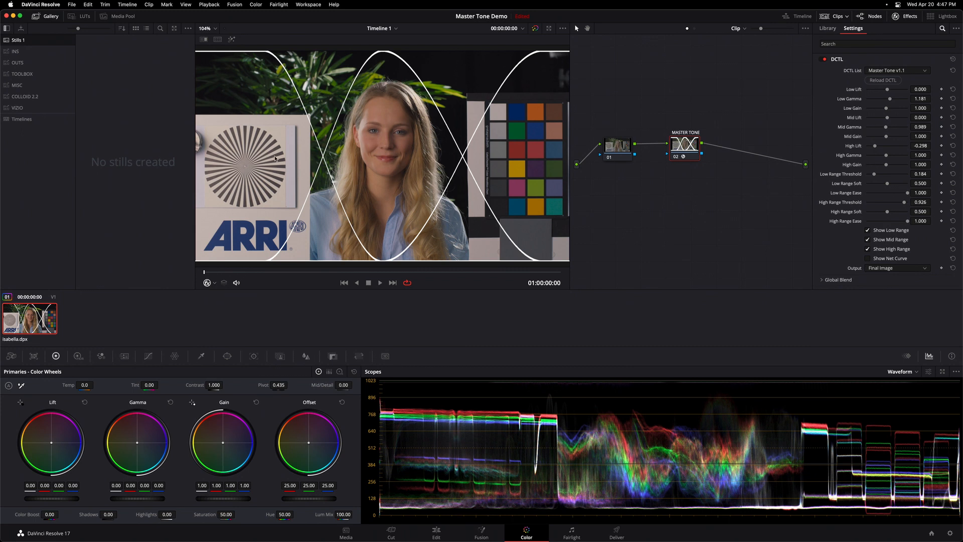
{"action": "mouse_move", "coordinate": [442, 163]}
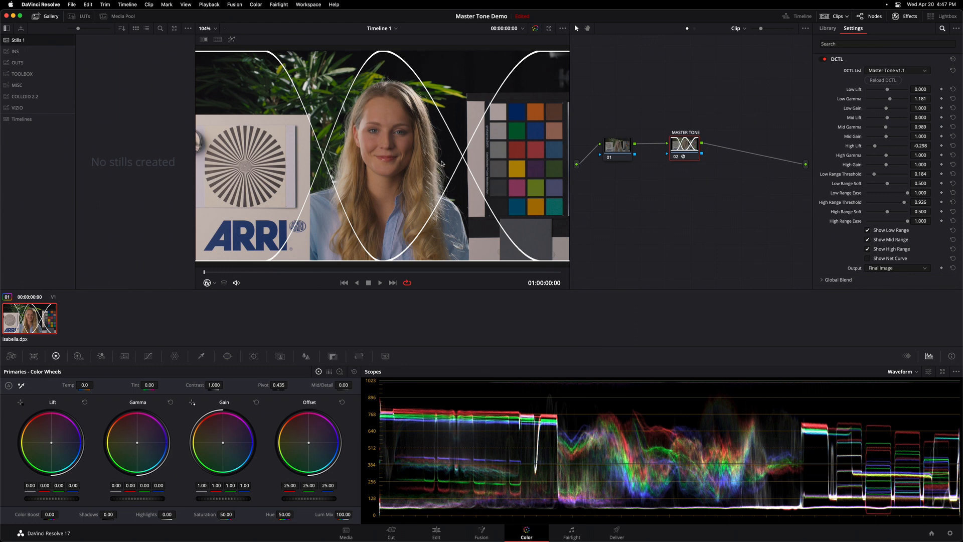
{"action": "mouse_move", "coordinate": [451, 247]}
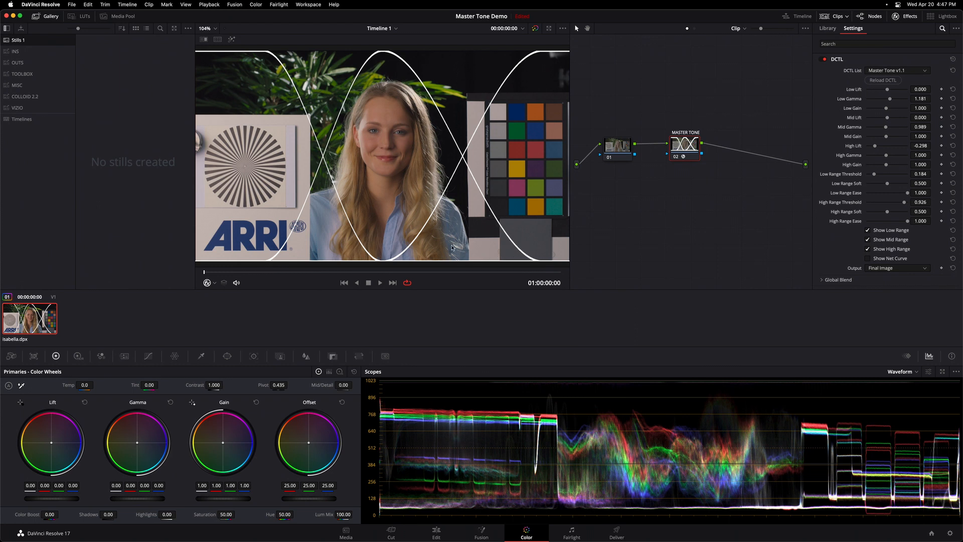
{"action": "mouse_move", "coordinate": [464, 156]}
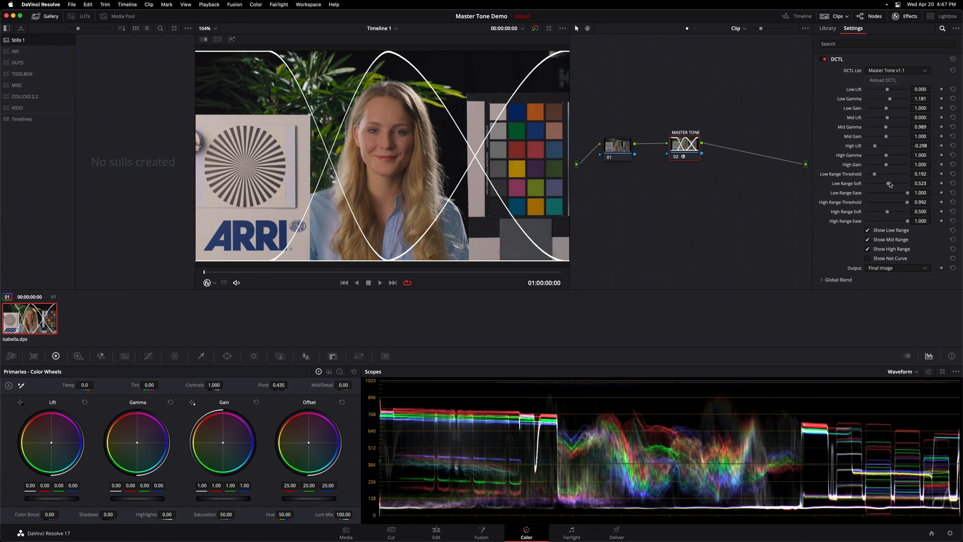
Set Low Range Soft to 0.614 and High Range Soft to 0.633, softening the range curves.
{"action": "left_click_drag", "start_coordinate": [890, 182], "coordinate": [884, 182]}
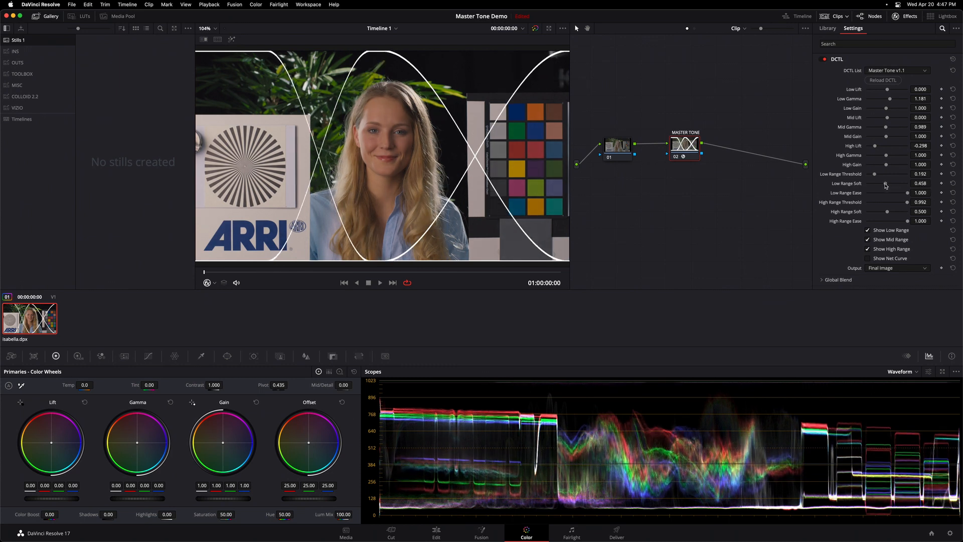
{"action": "left_click_drag", "start_coordinate": [887, 182], "coordinate": [883, 182]}
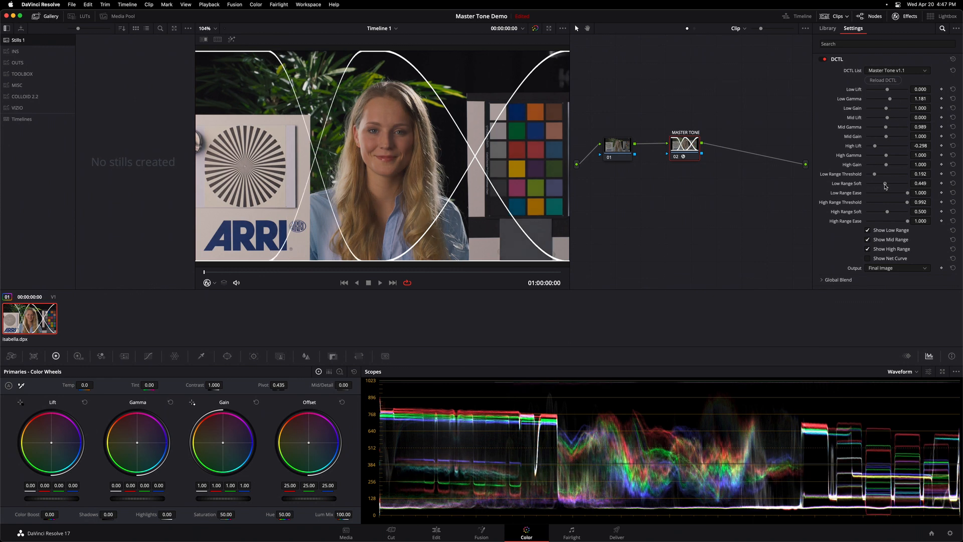
{"action": "left_click_drag", "start_coordinate": [885, 183], "coordinate": [891, 182]}
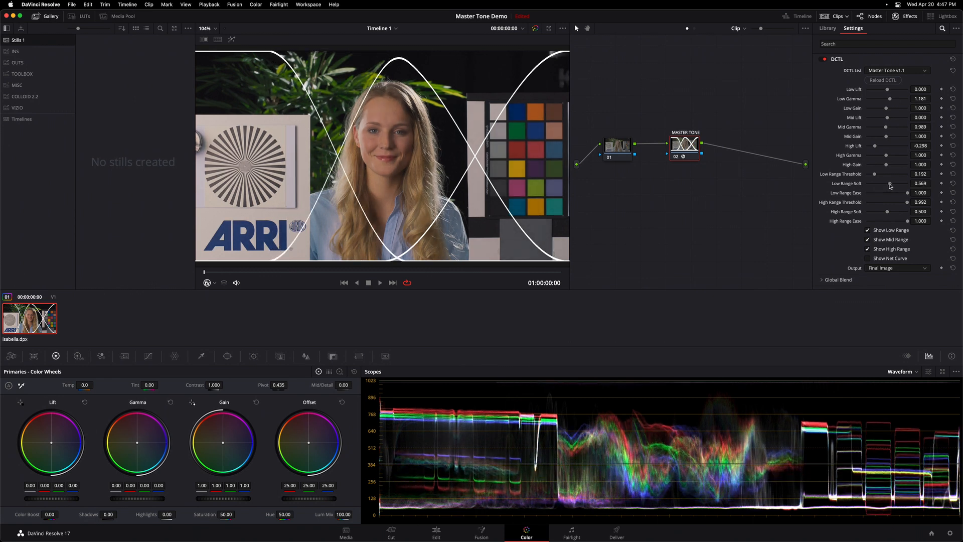
{"action": "left_click_drag", "start_coordinate": [888, 182], "coordinate": [896, 183]}
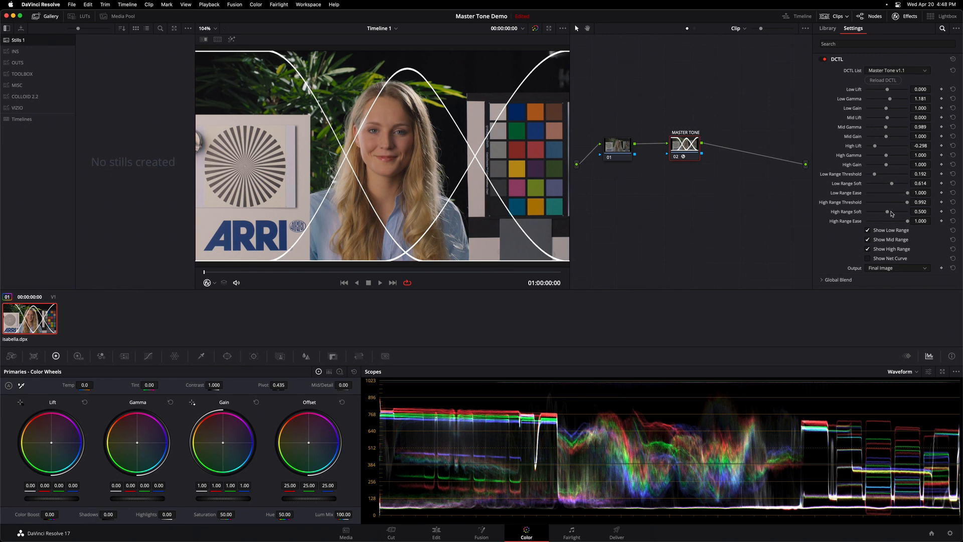
{"action": "left_click_drag", "start_coordinate": [887, 211], "coordinate": [890, 212]}
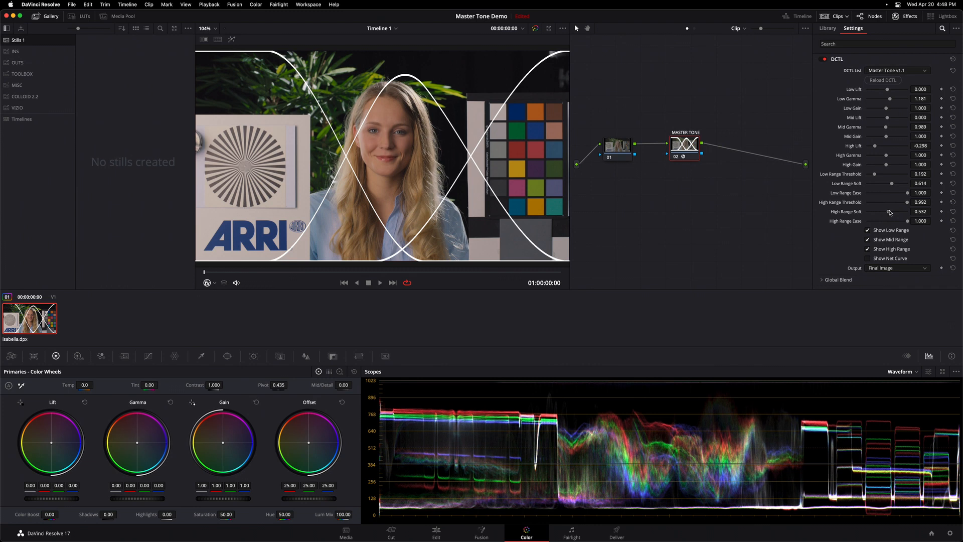
{"action": "left_click_drag", "start_coordinate": [885, 212], "coordinate": [894, 211]}
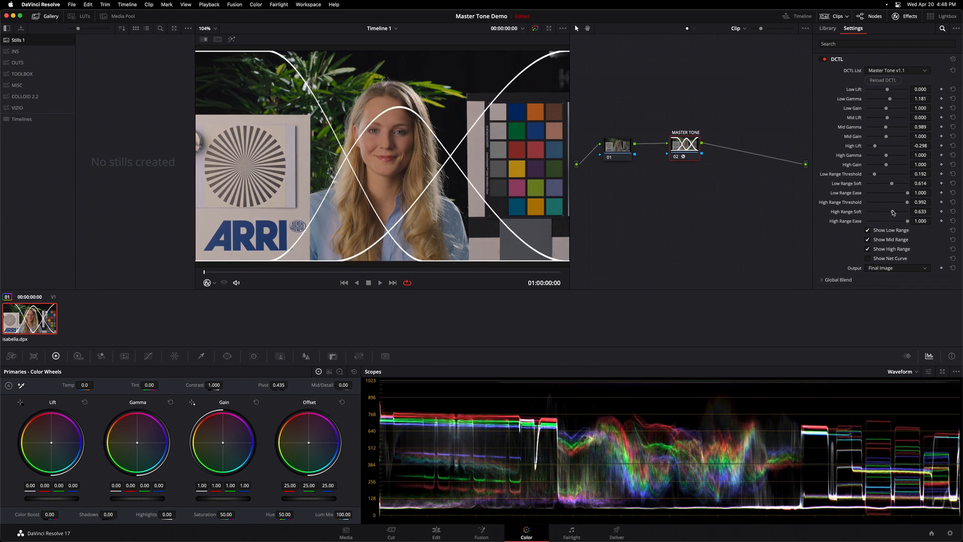
{"action": "mouse_move", "coordinate": [303, 236]}
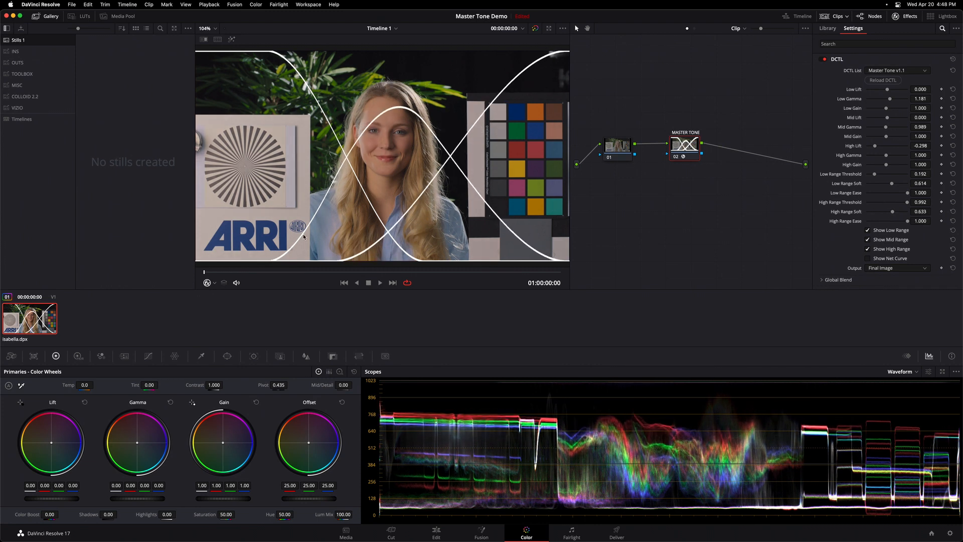
{"action": "mouse_move", "coordinate": [283, 217]}
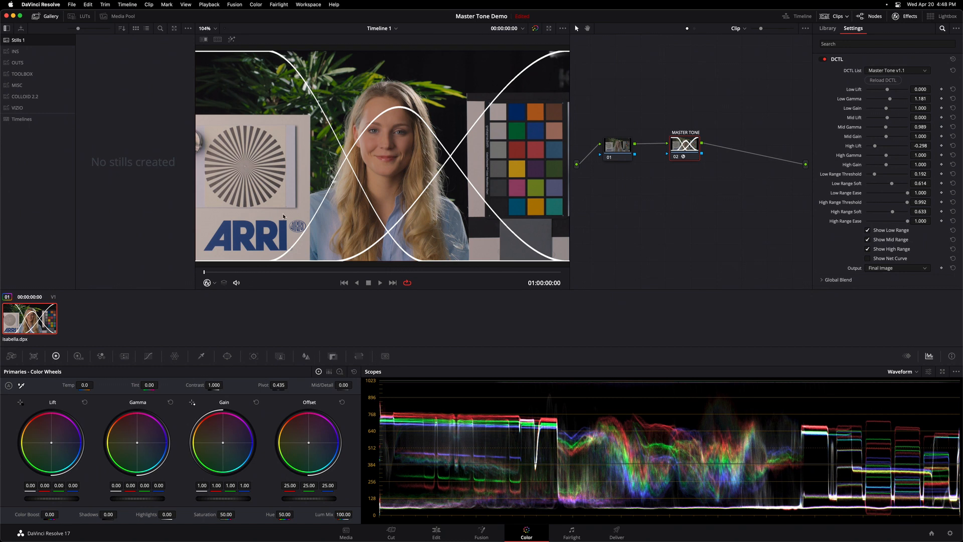
{"action": "mouse_move", "coordinate": [244, 197]}
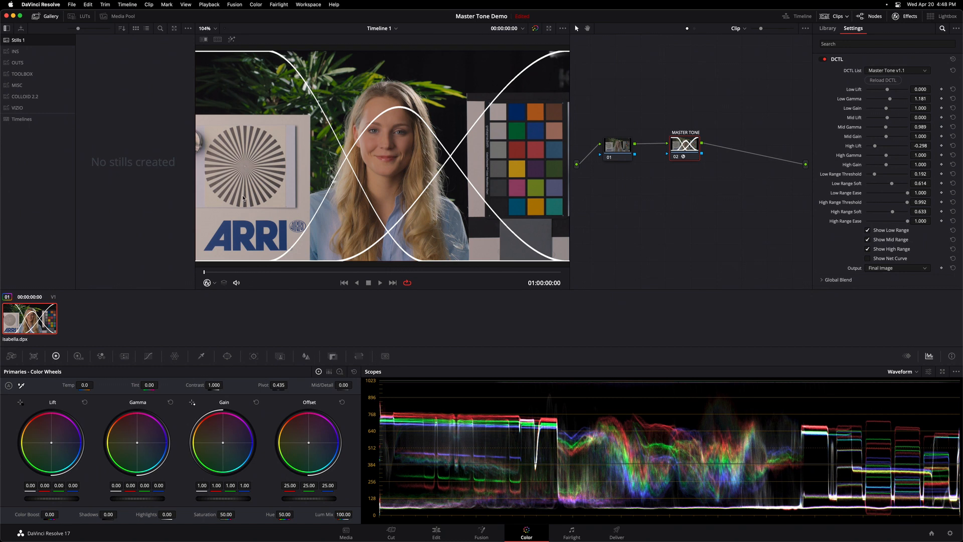
{"action": "mouse_move", "coordinate": [956, 208]}
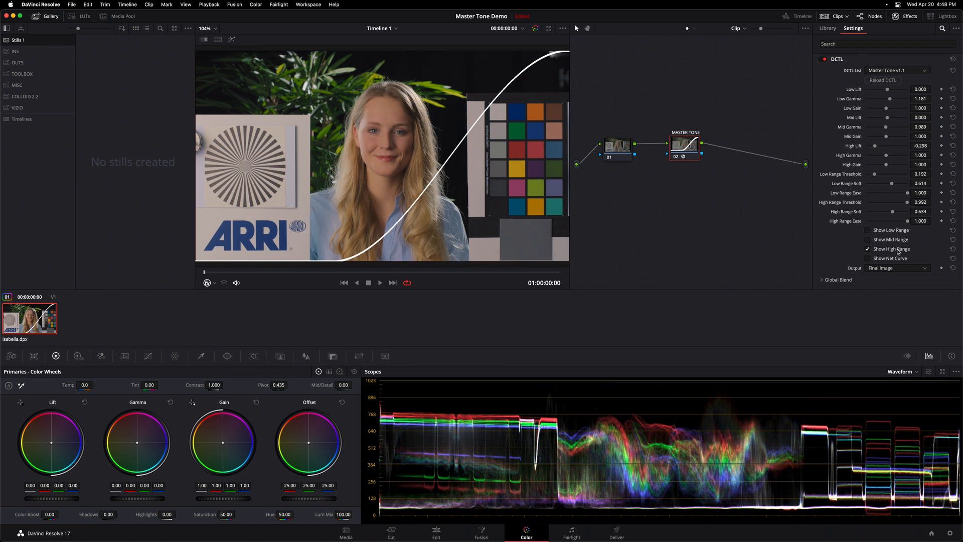
Hide the high range curve overlay and lower Low Gamma to 0.971.
{"action": "left_click", "coordinate": [867, 249]}
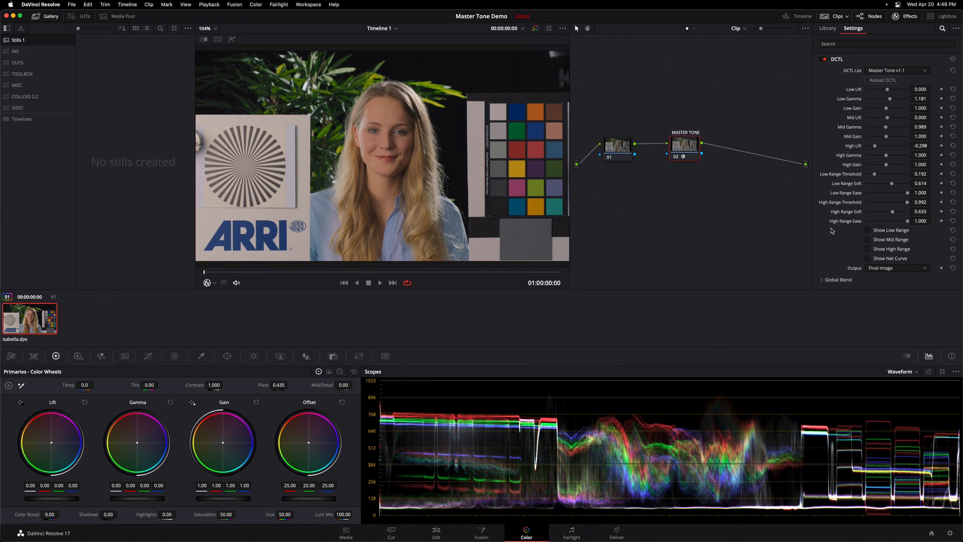
{"action": "mouse_move", "coordinate": [890, 101]}
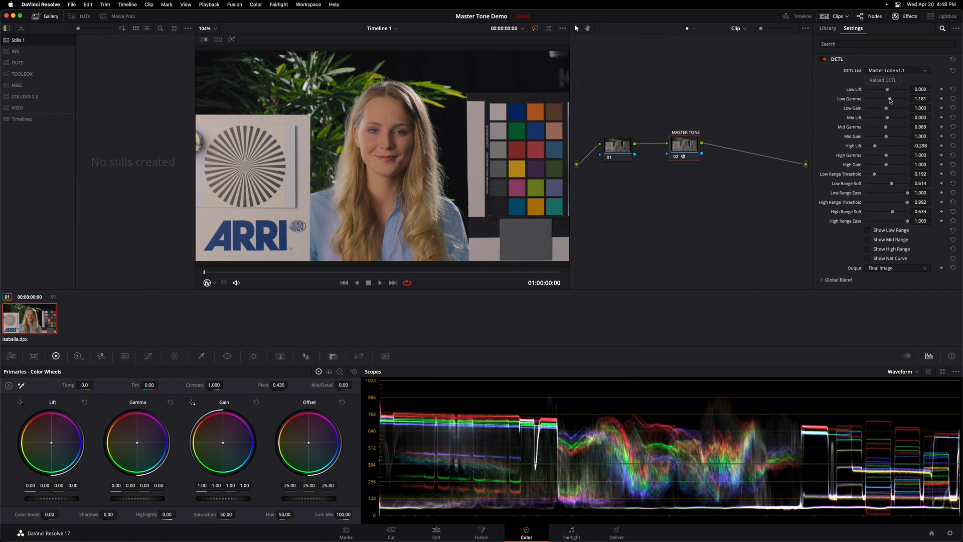
{"action": "left_click_drag", "start_coordinate": [888, 98], "coordinate": [872, 99]}
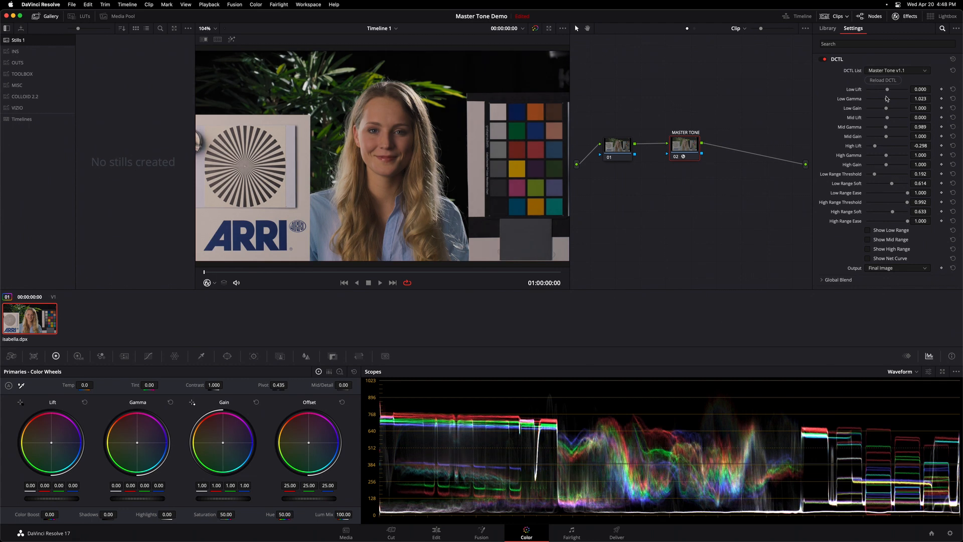
{"action": "left_click_drag", "start_coordinate": [887, 98], "coordinate": [881, 99]}
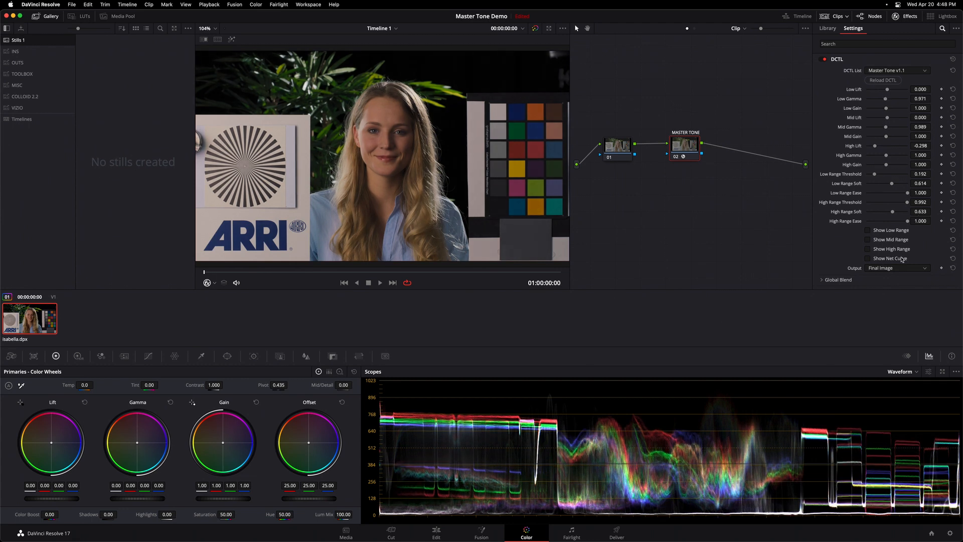
Re-enable Show Net Curve so the net tone curve reflects Low Gamma 0.971.
{"action": "left_click", "coordinate": [867, 258]}
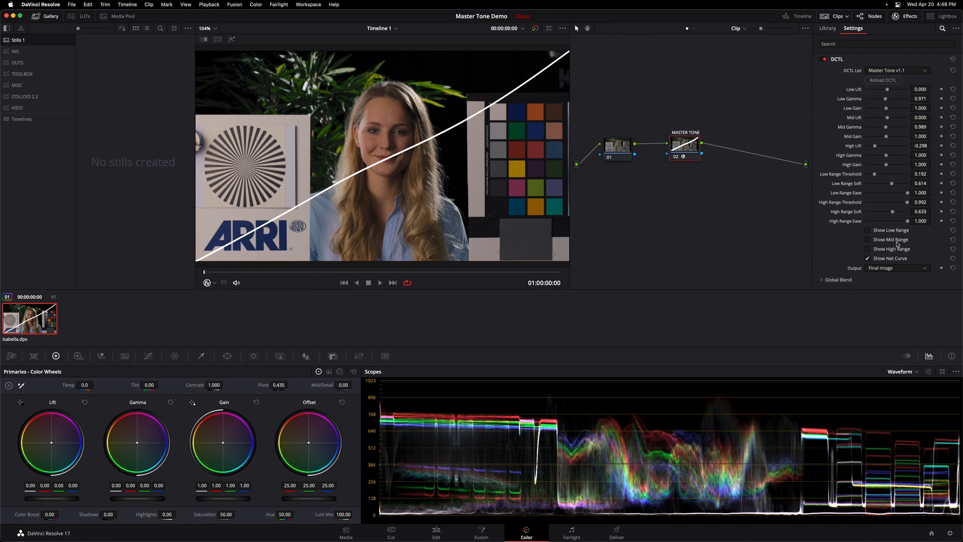
{"action": "mouse_move", "coordinate": [814, 236]}
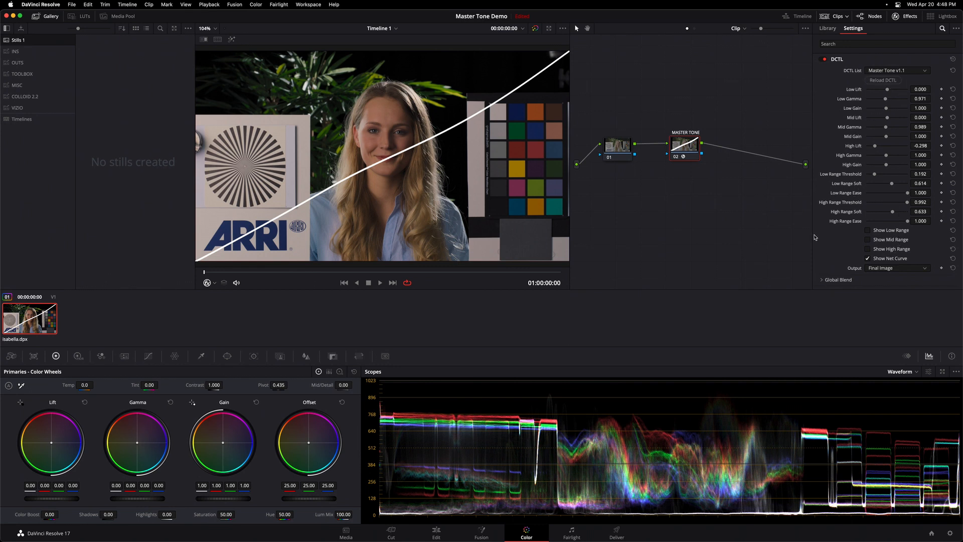